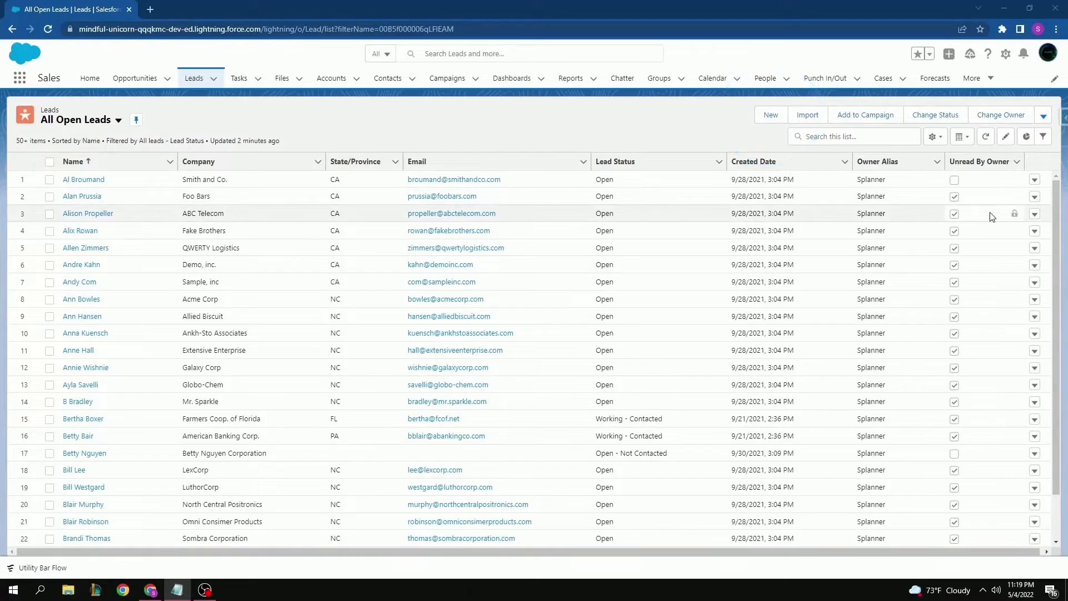
Start a new lead from the All Open Leads list so a blank New Lead form appears.
left_click(770, 115)
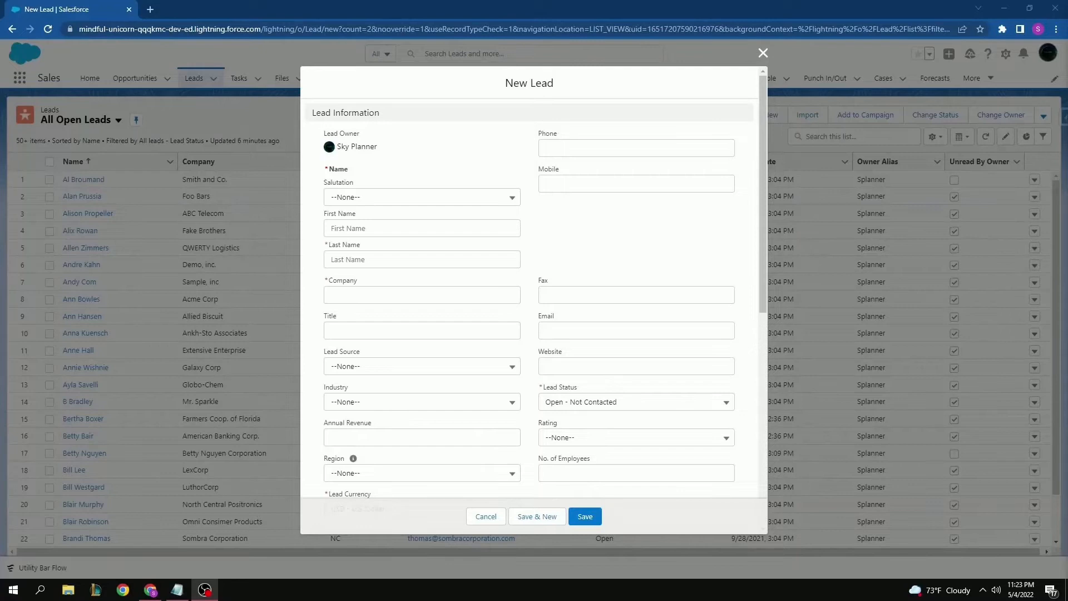
left_click(635, 146)
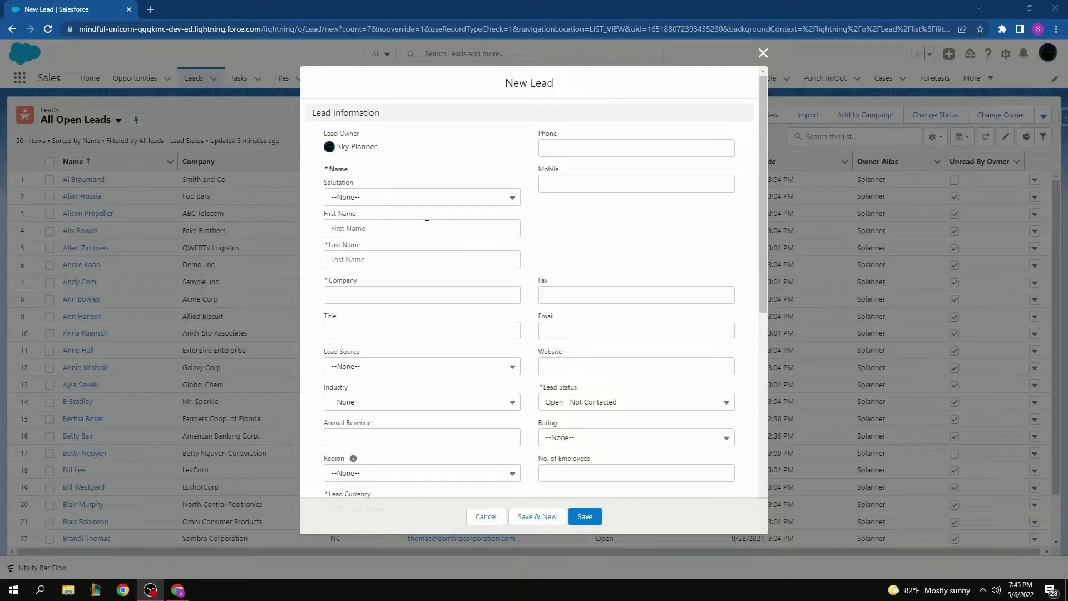
left_click(422, 228)
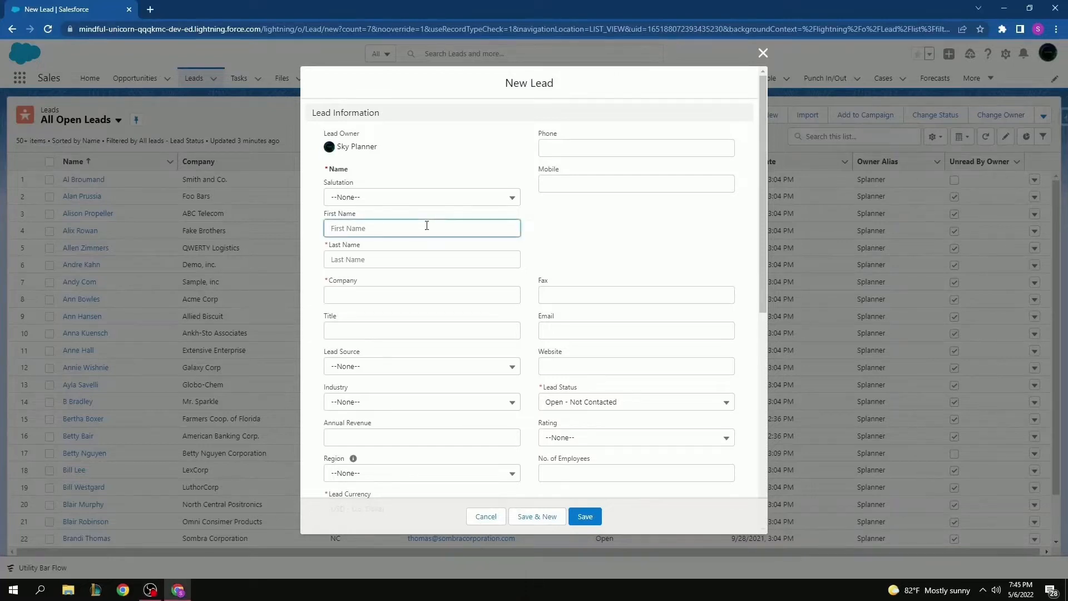
type("John")
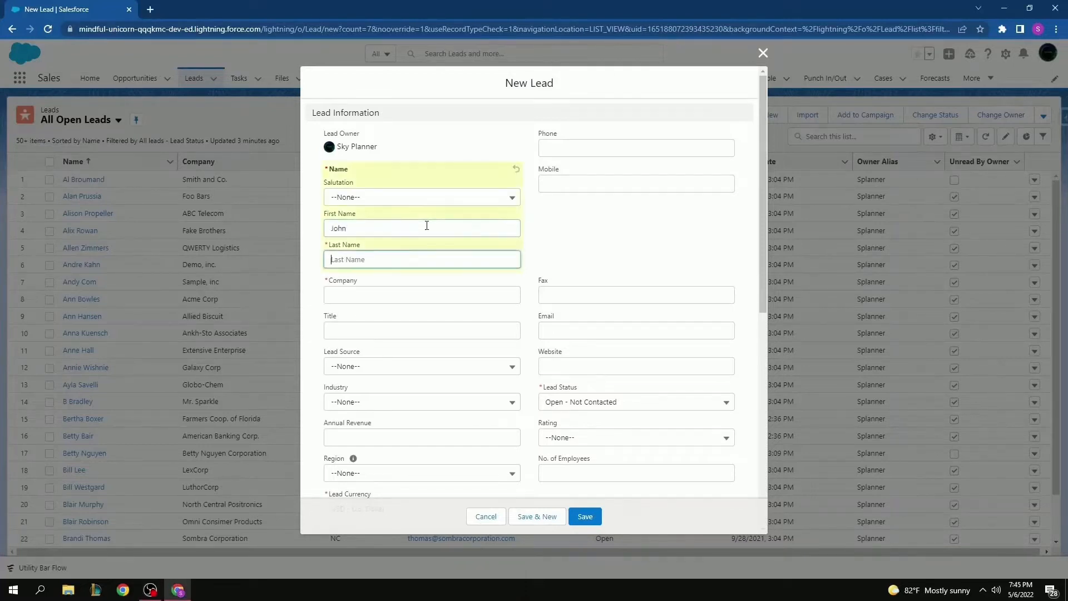
type("Doe")
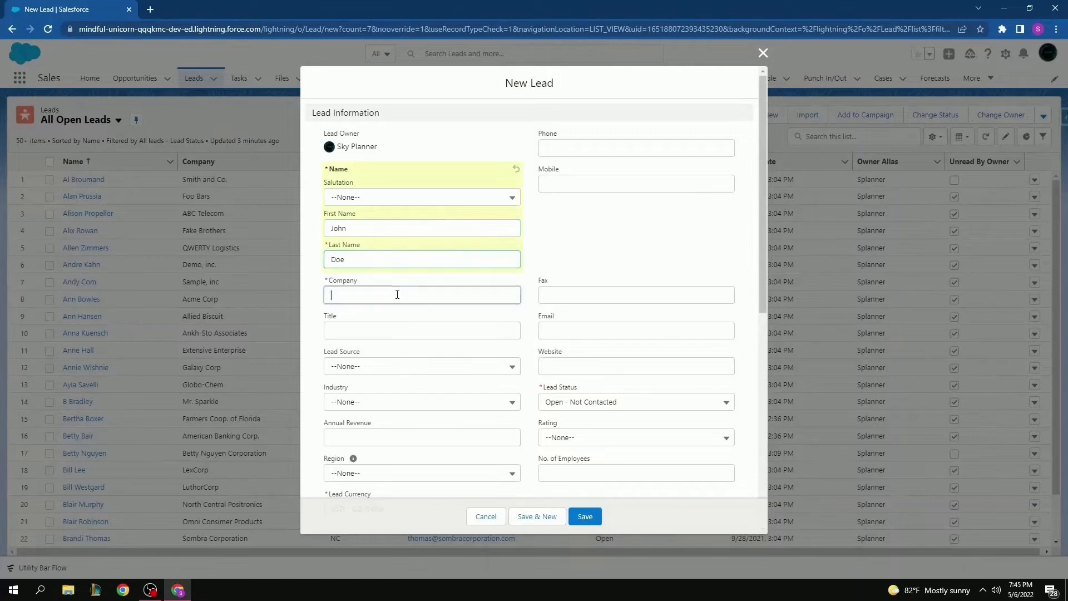
type("John Doe In")
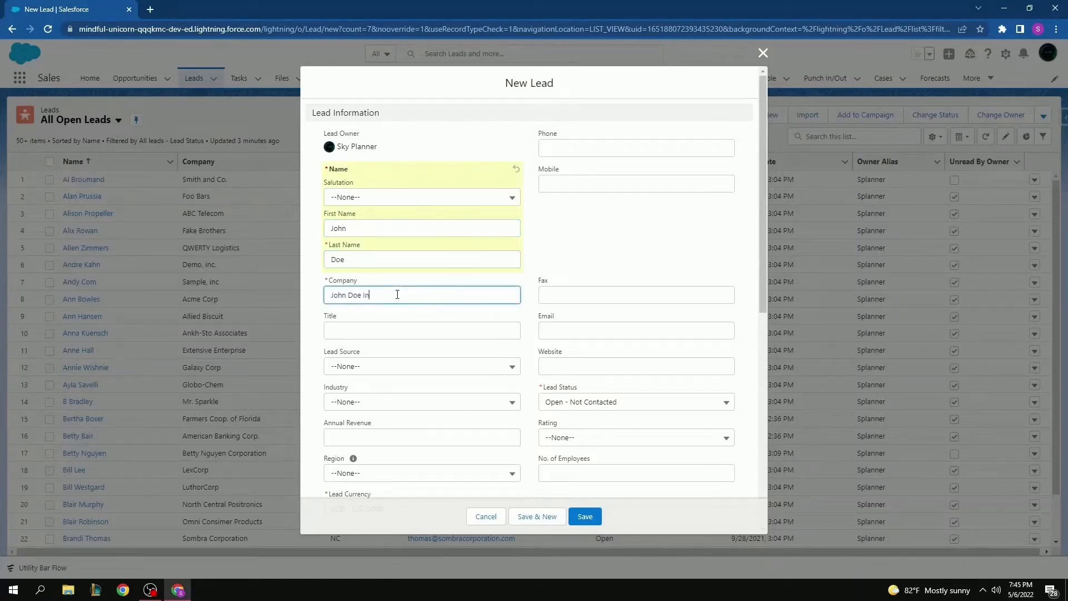
type("corporated")
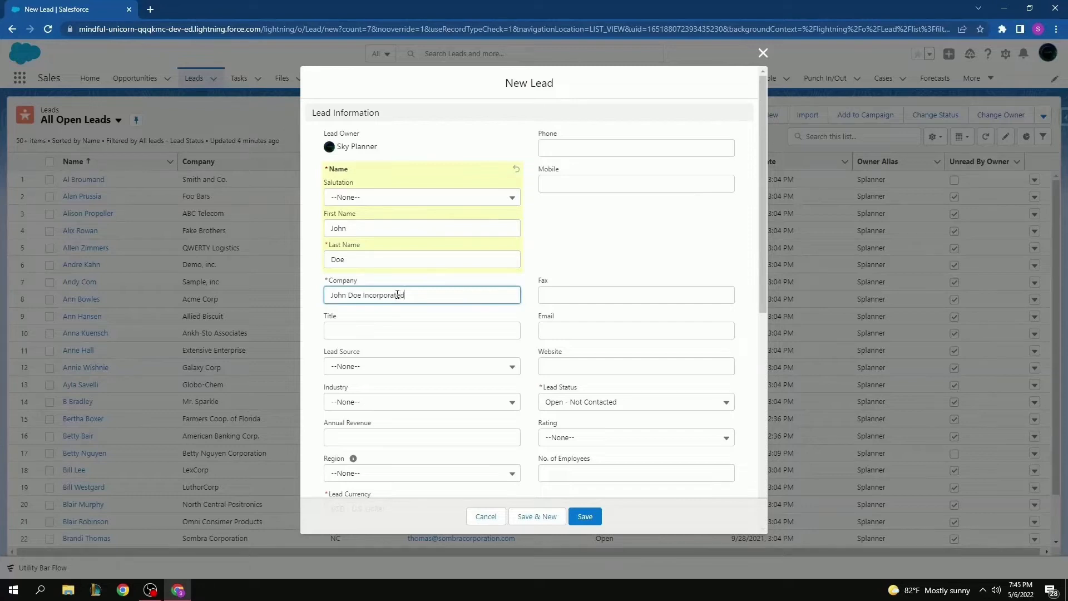
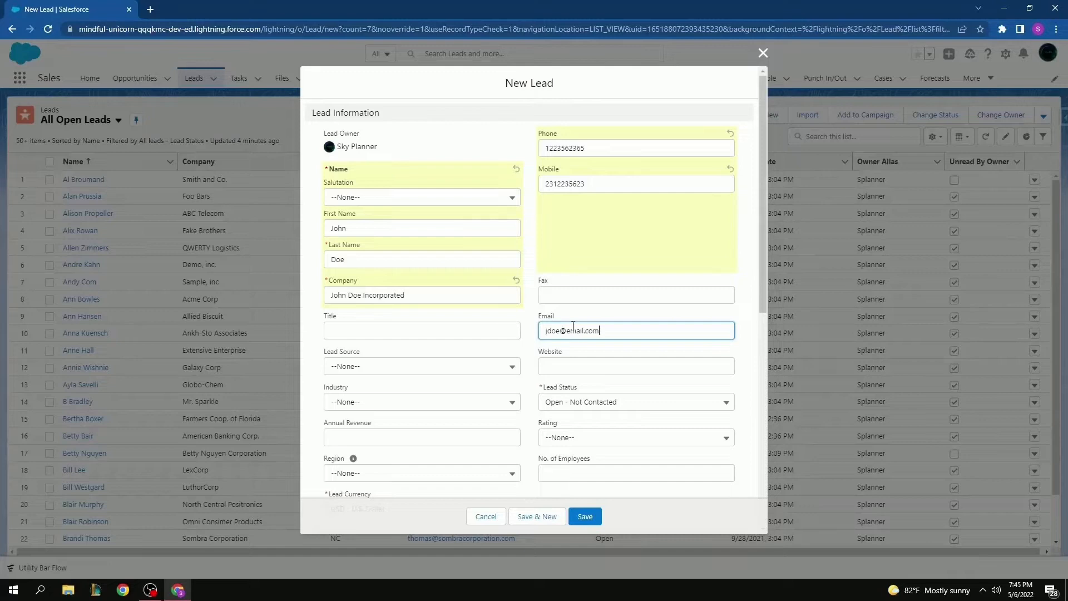
Leave the Title field blank after clearing a stray letter and move on to Website.
left_click(421, 330)
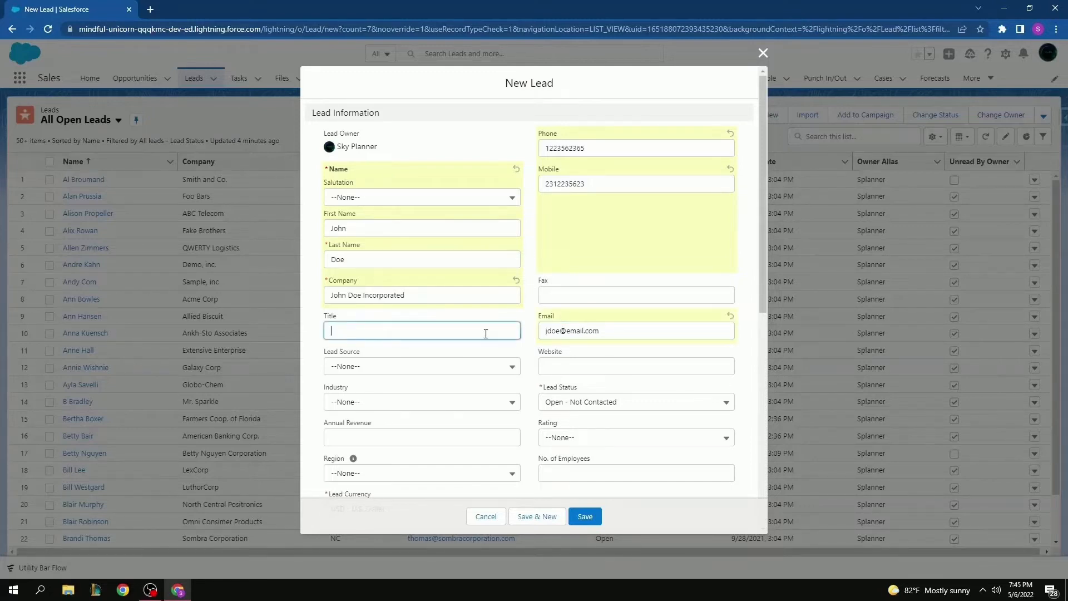
type("C")
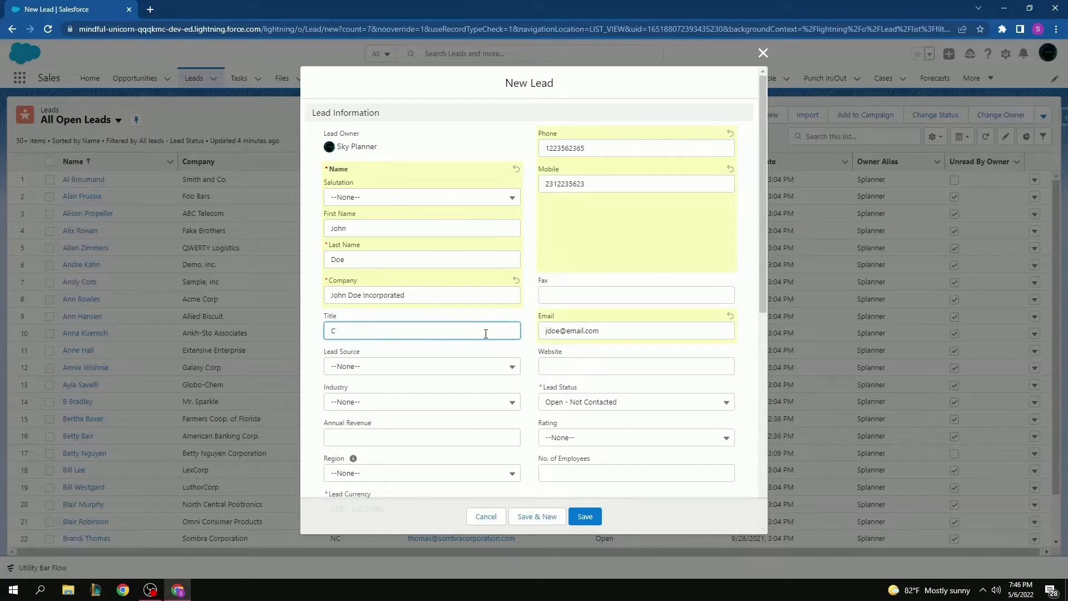
key("Backspace")
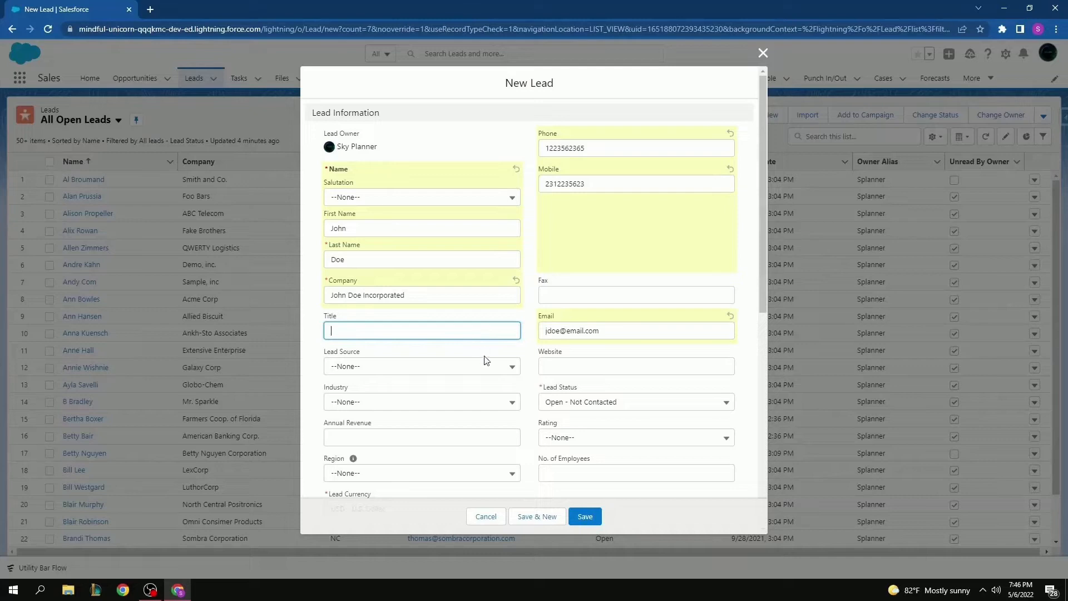
mouse_move(503, 345)
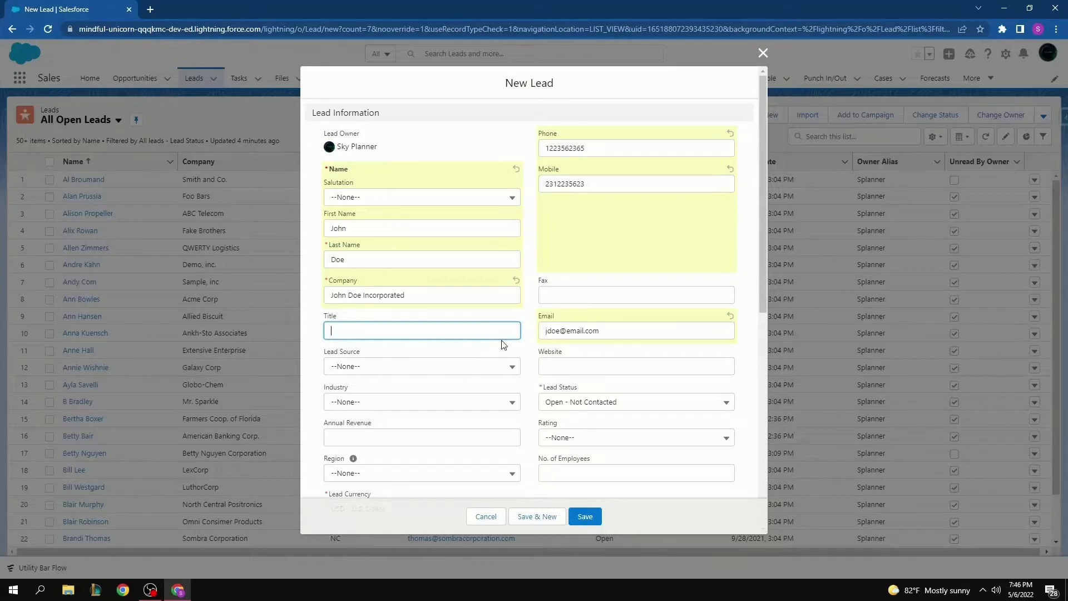
left_click(635, 366)
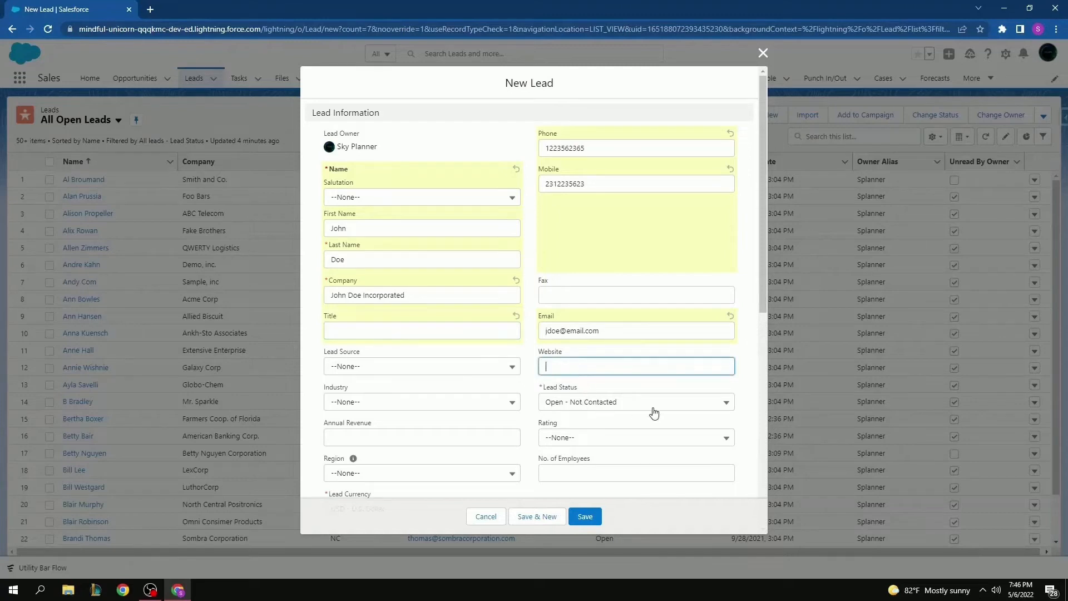
mouse_move(662, 404)
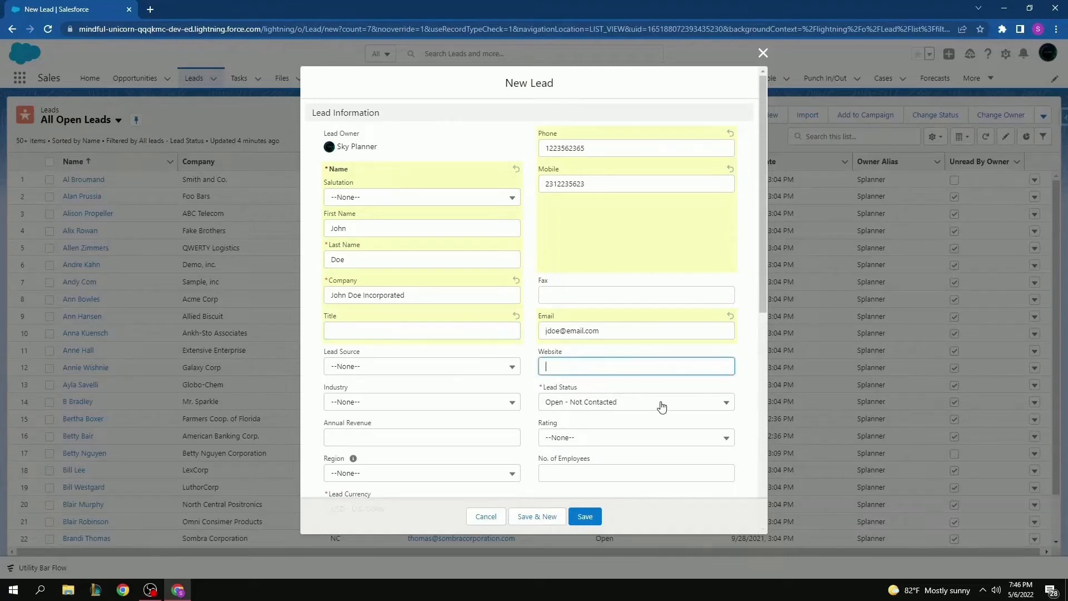
Set Lead Status to Working - Contacted and bring up the Rating choices.
left_click(635, 401)
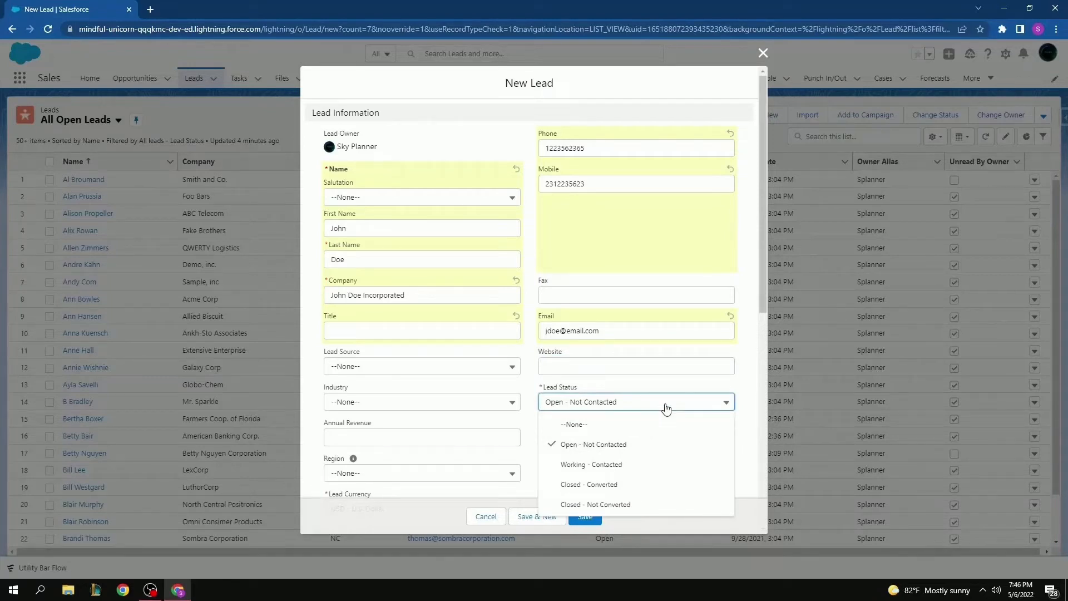
mouse_move(614, 458)
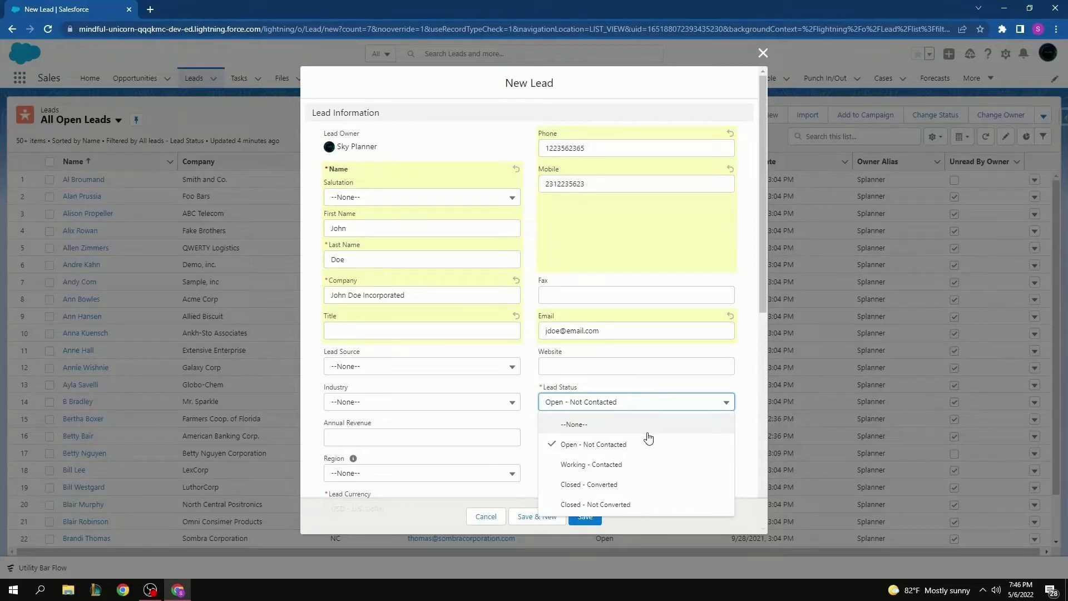
left_click(591, 465)
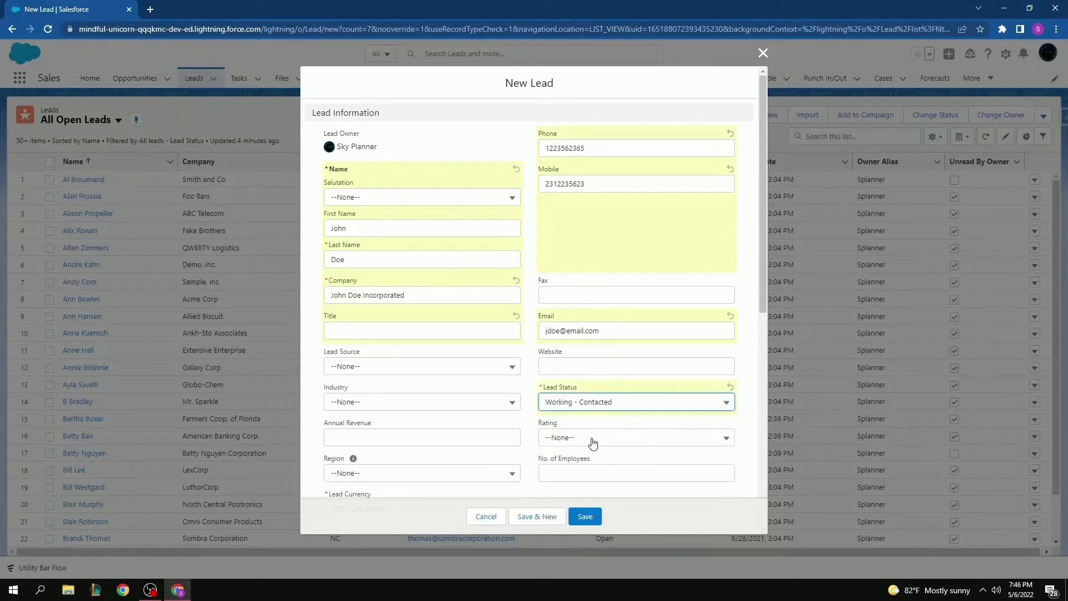
left_click(636, 437)
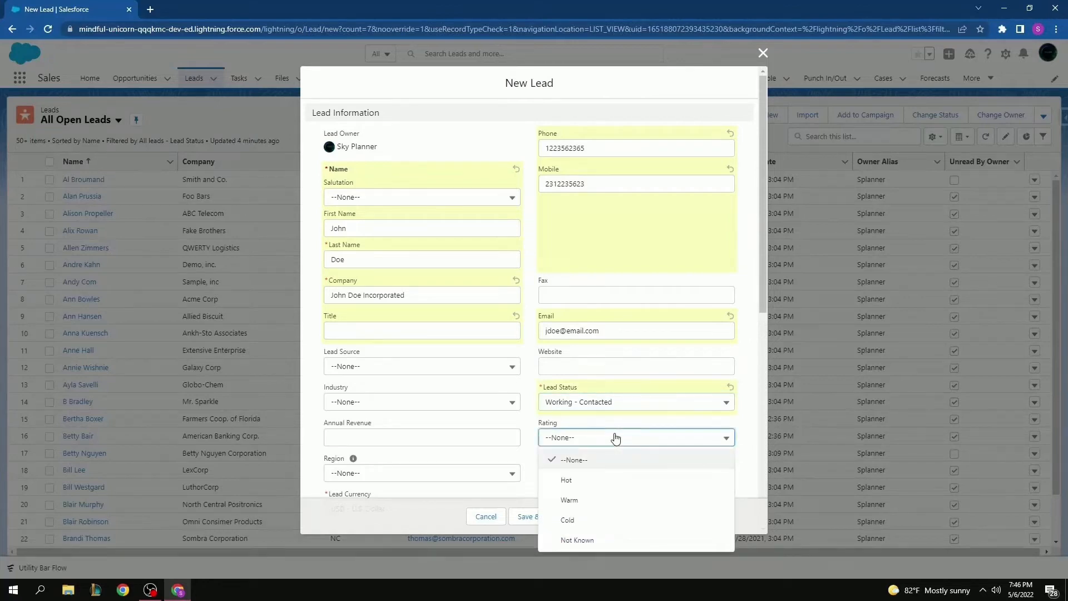
mouse_move(594, 523)
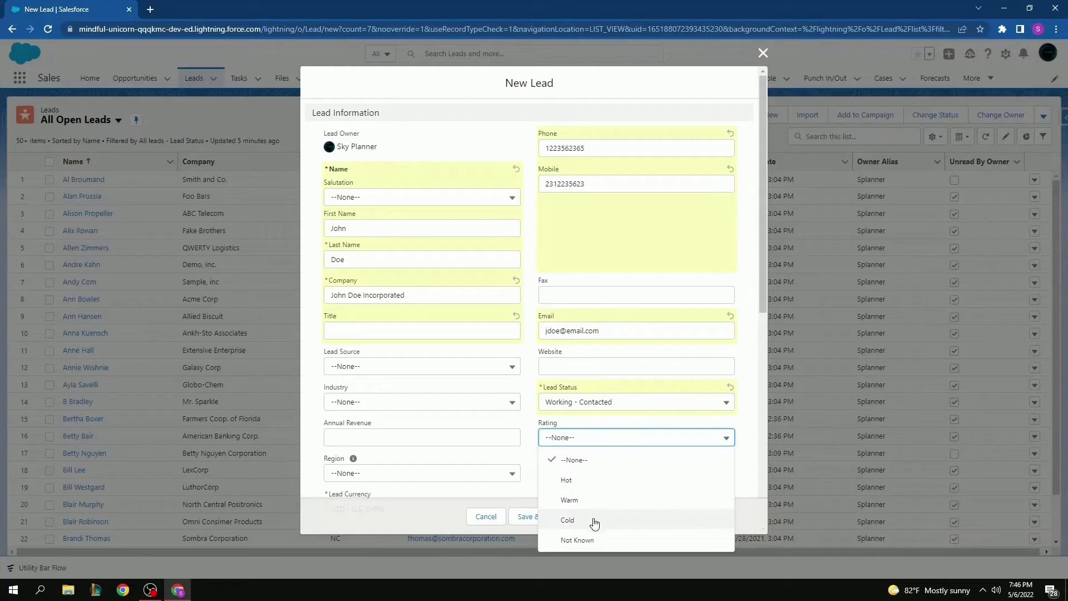
mouse_move(625, 473)
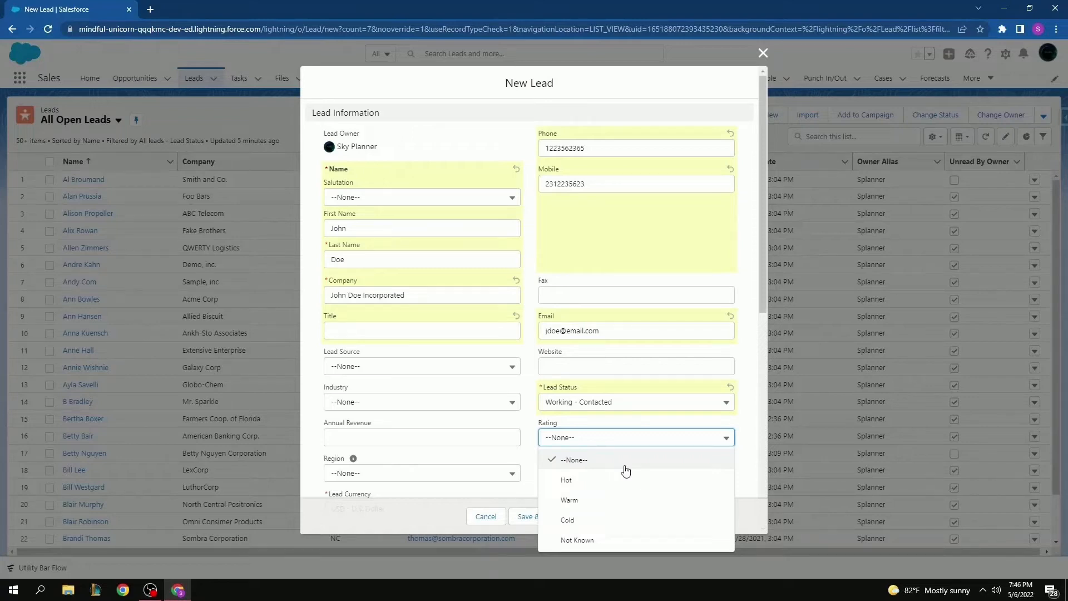
mouse_move(588, 417)
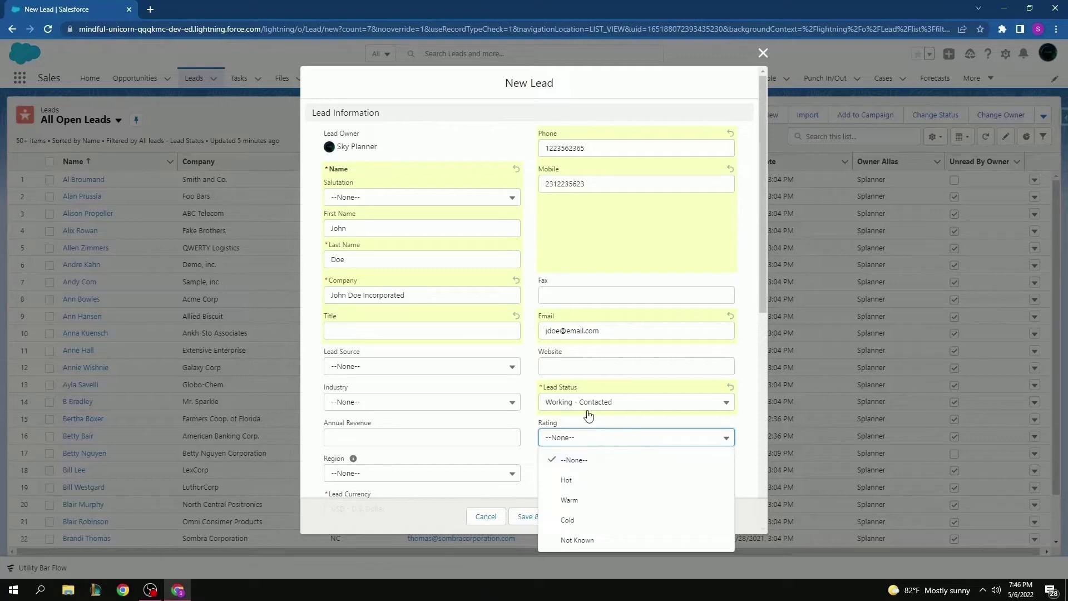
Rate the lead and choose Agriculture as its industry.
left_click(635, 401)
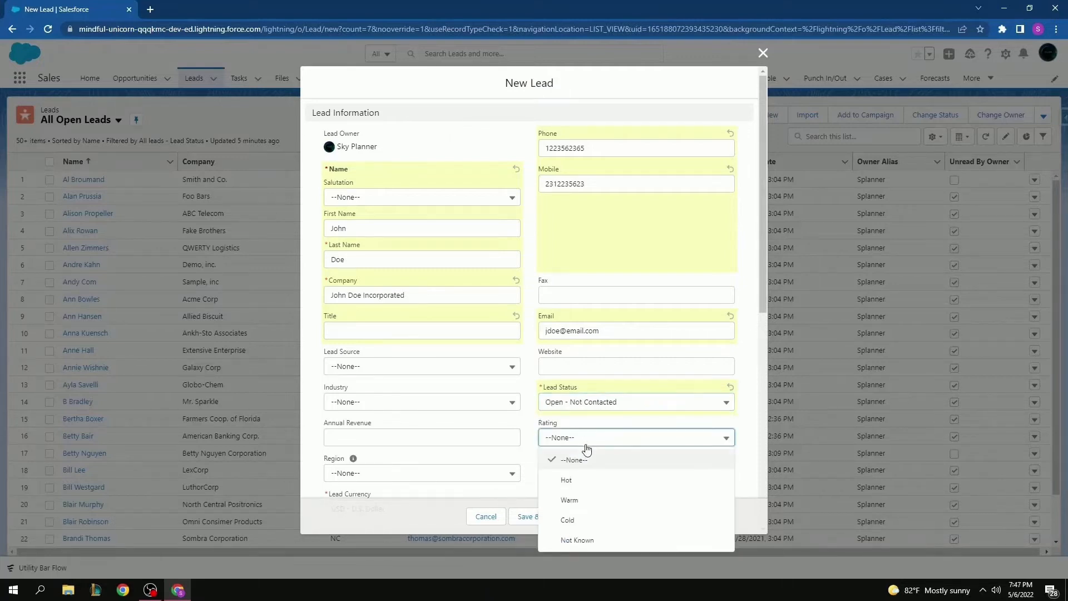
mouse_move(579, 480)
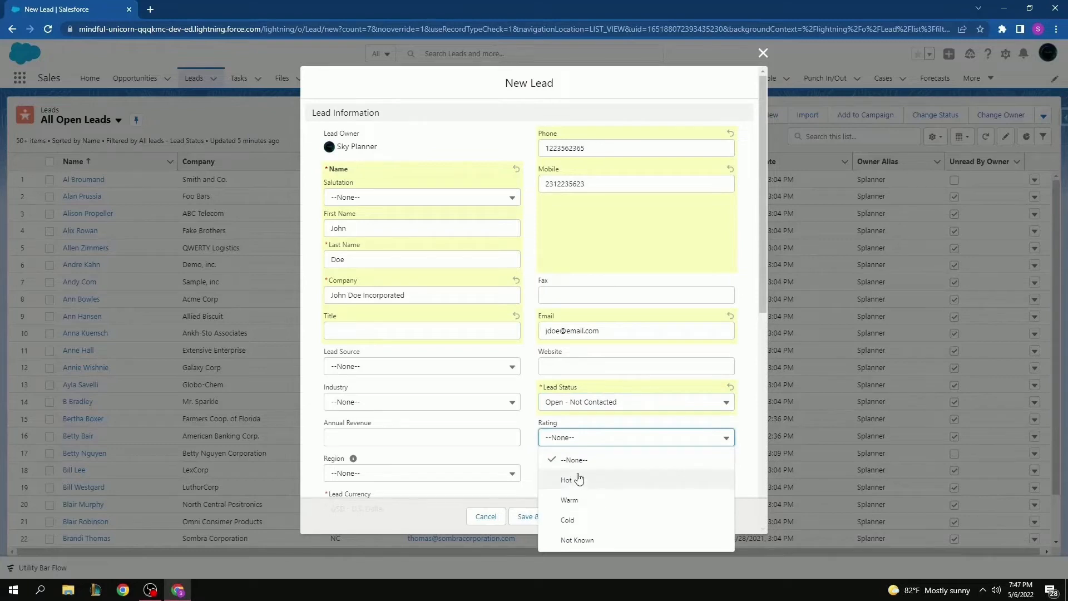
scroll("down", 3)
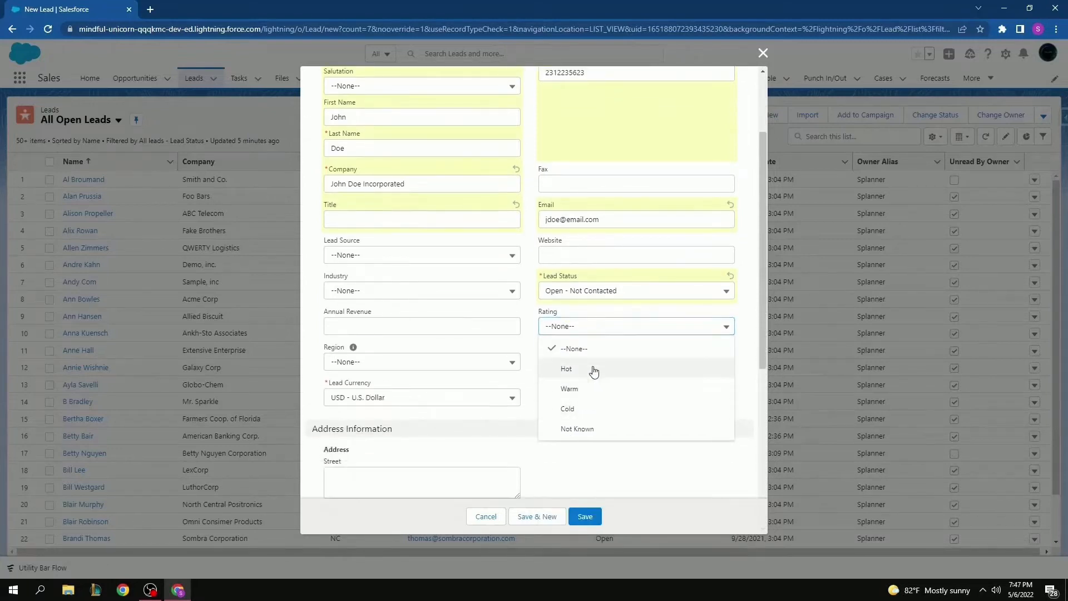
left_click(566, 369)
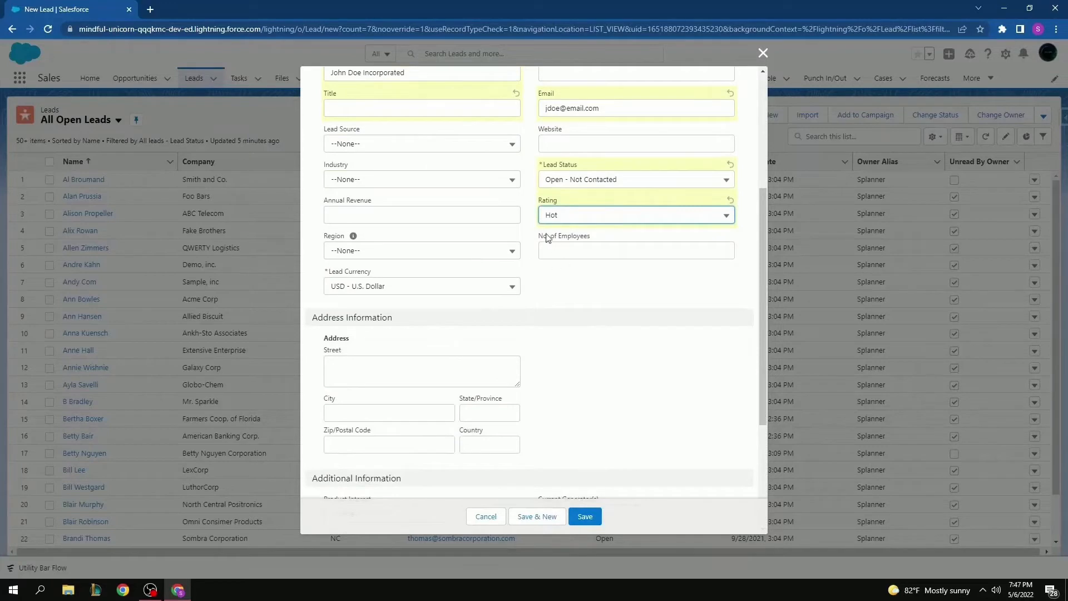
left_click(421, 179)
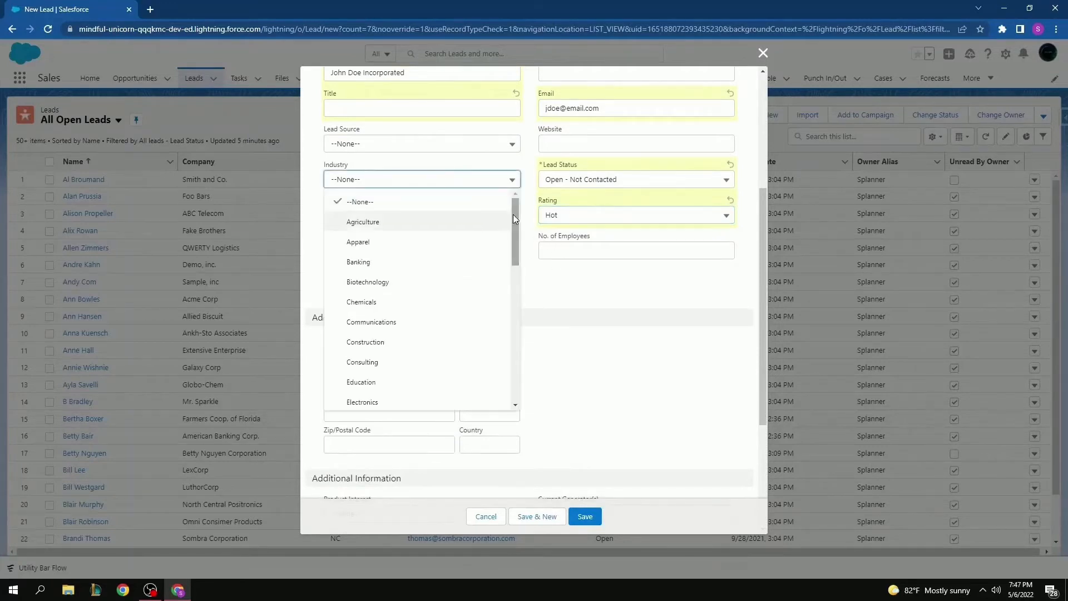
scroll("down", 3)
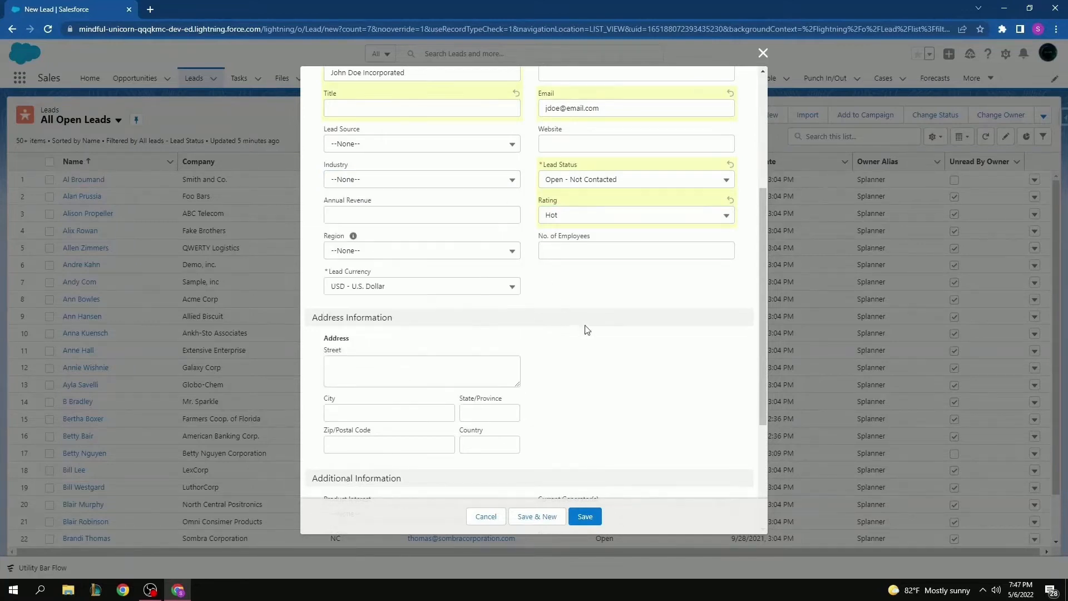
mouse_move(573, 298)
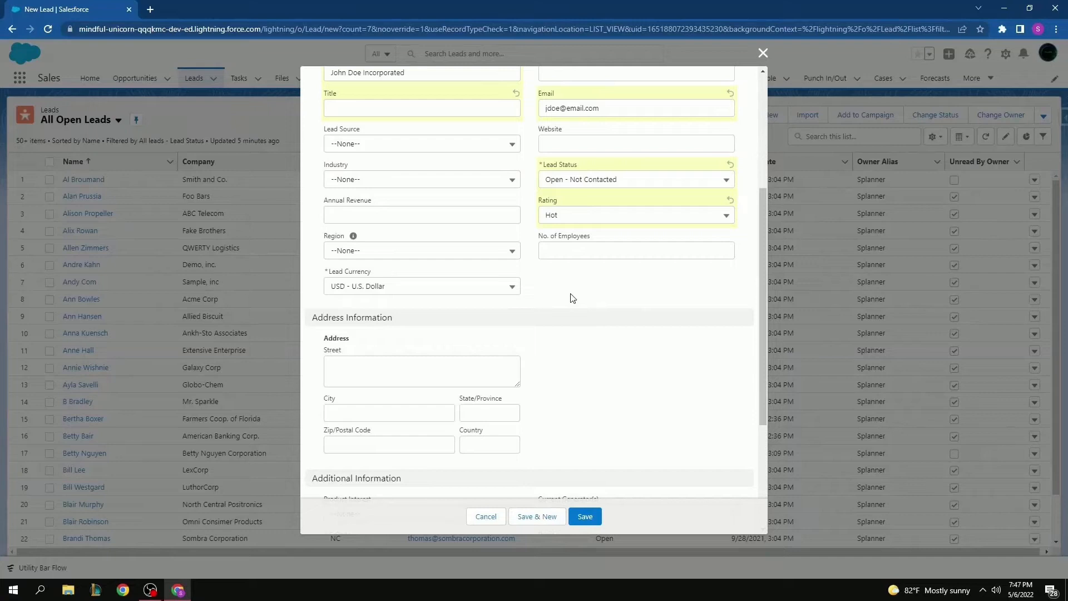
left_click(420, 250)
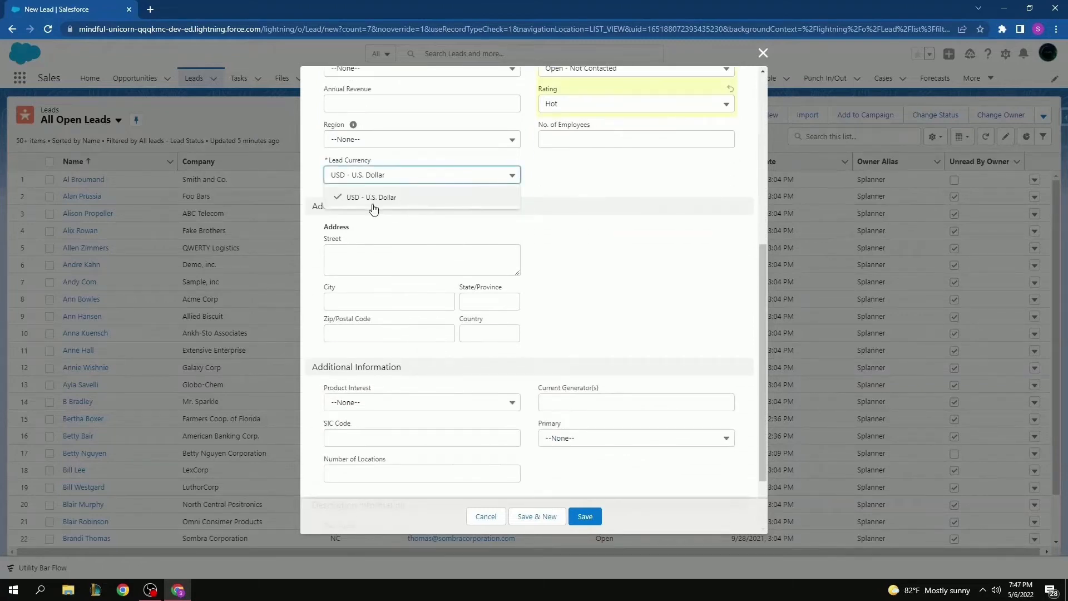
Set Lead Currency to USD - U.S. Dollar, Primary to Yes, and save the John Doe lead.
left_click(371, 197)
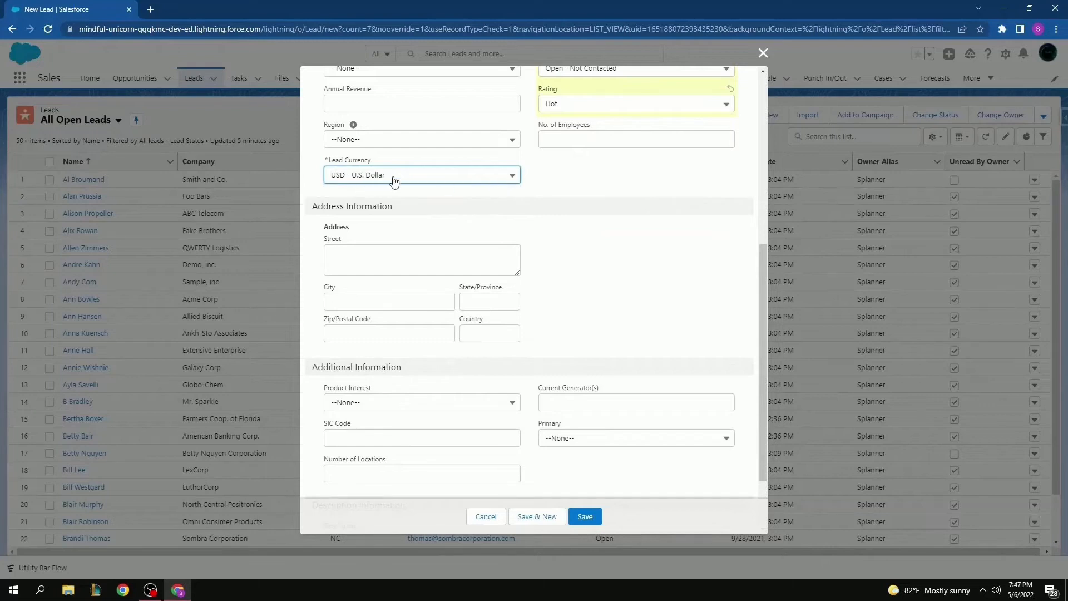
mouse_move(500, 251)
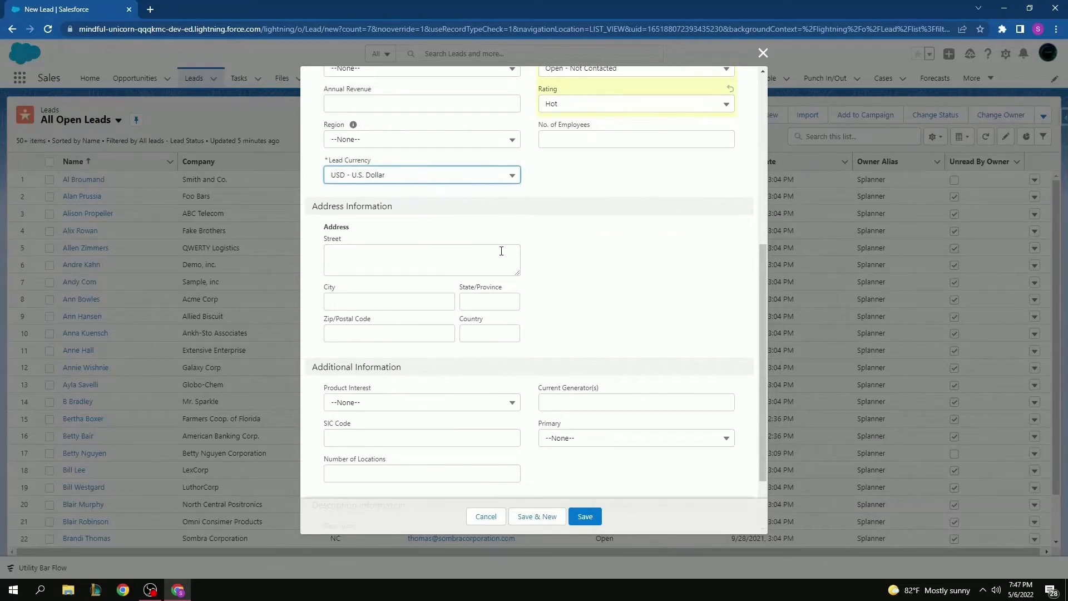
scroll("down", 3)
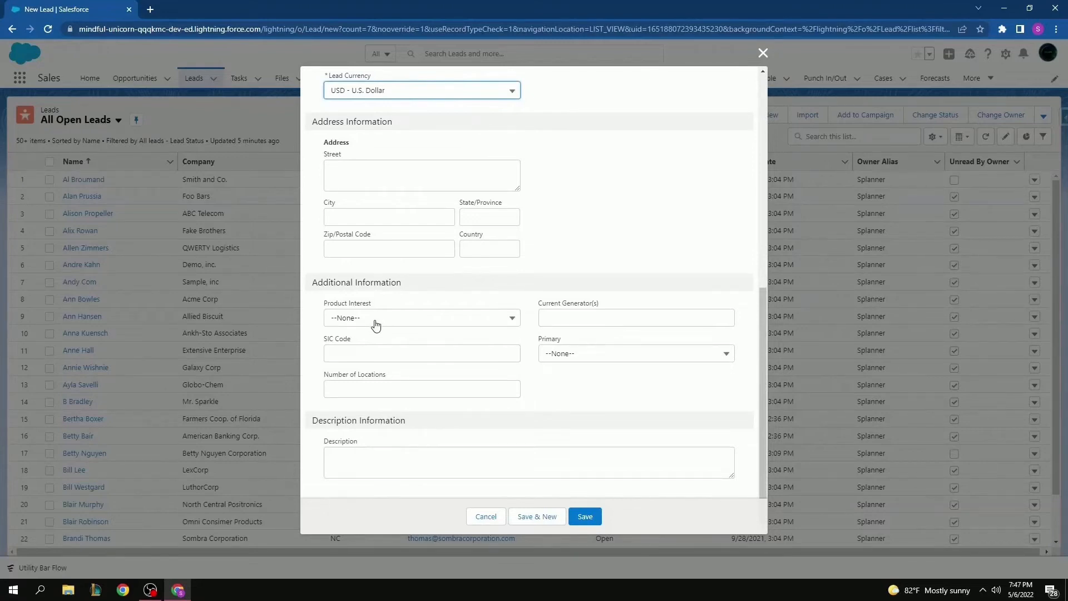
mouse_move(412, 325)
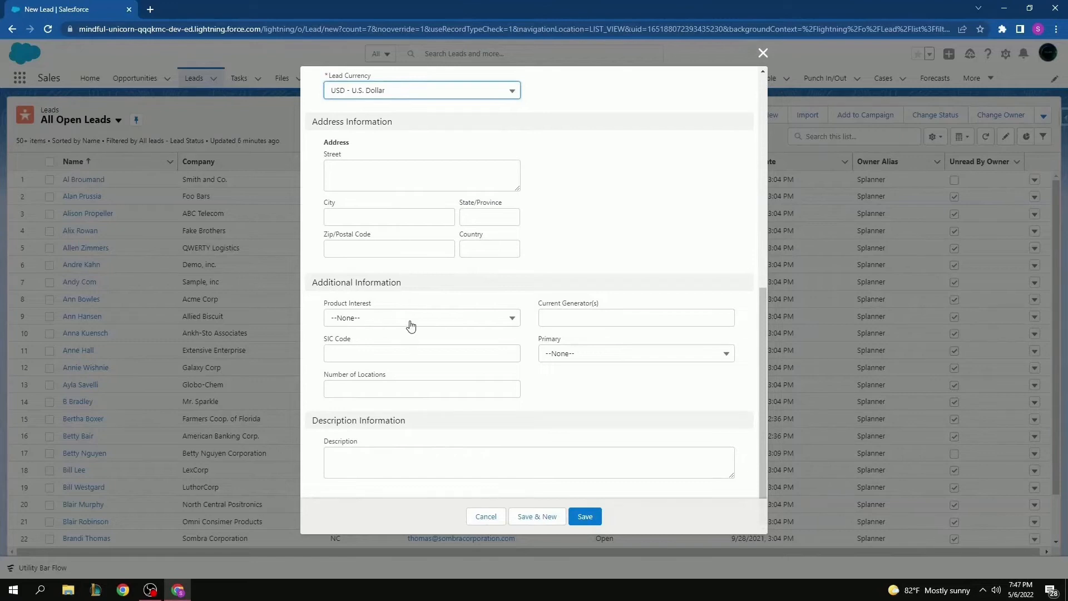
left_click(422, 319)
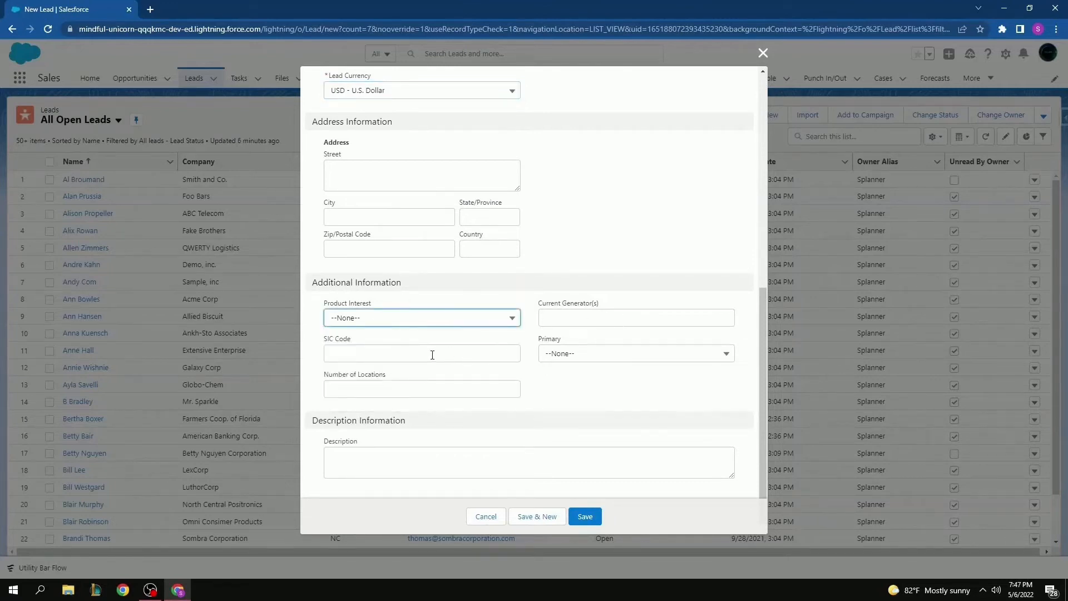
left_click(635, 353)
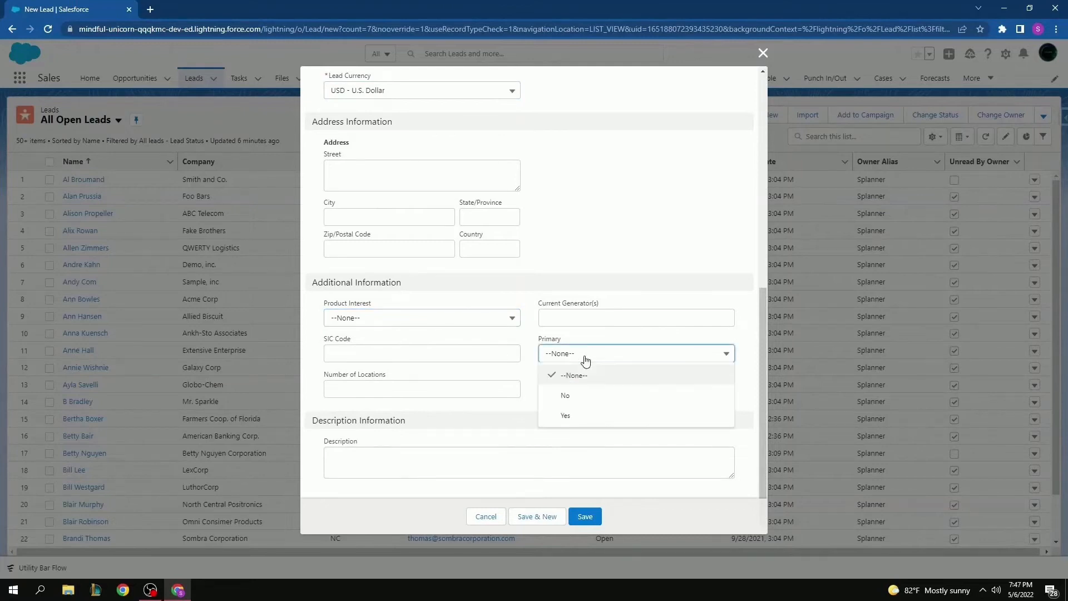
mouse_move(619, 353)
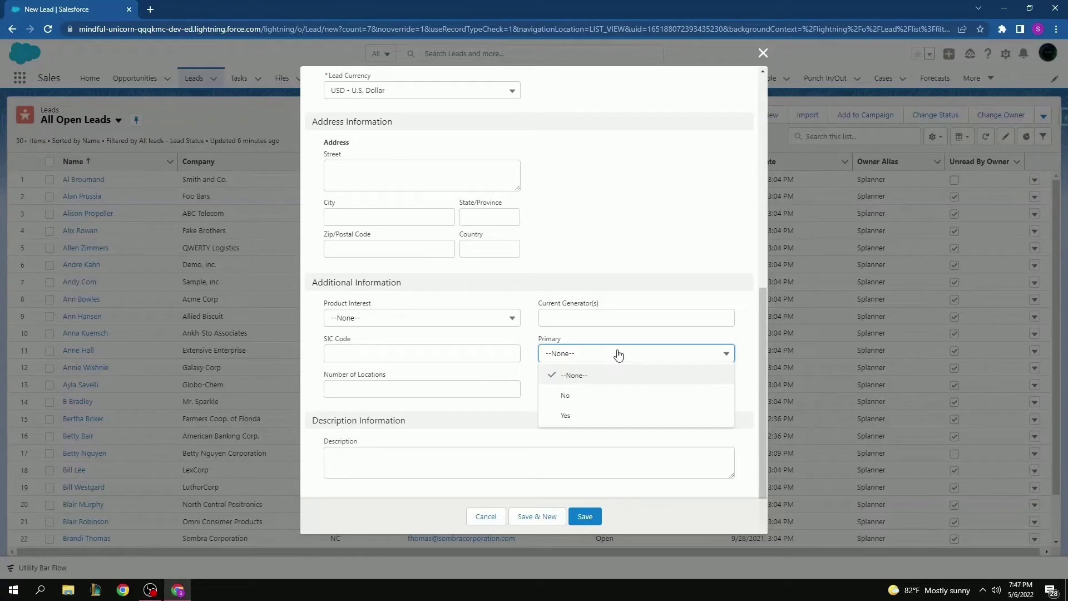
mouse_move(569, 428)
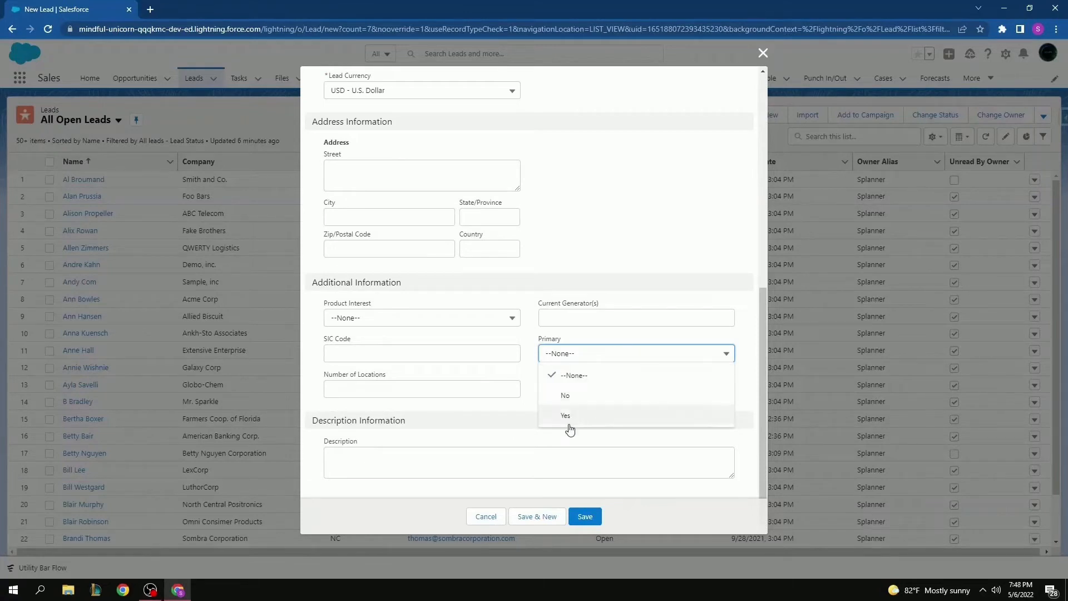
left_click(565, 415)
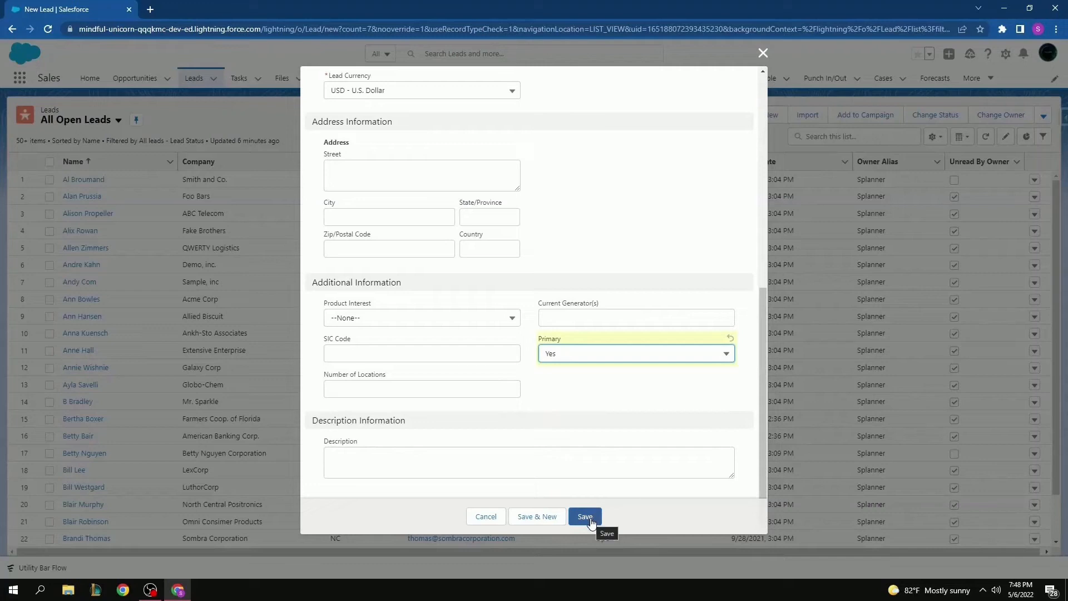
left_click(585, 516)
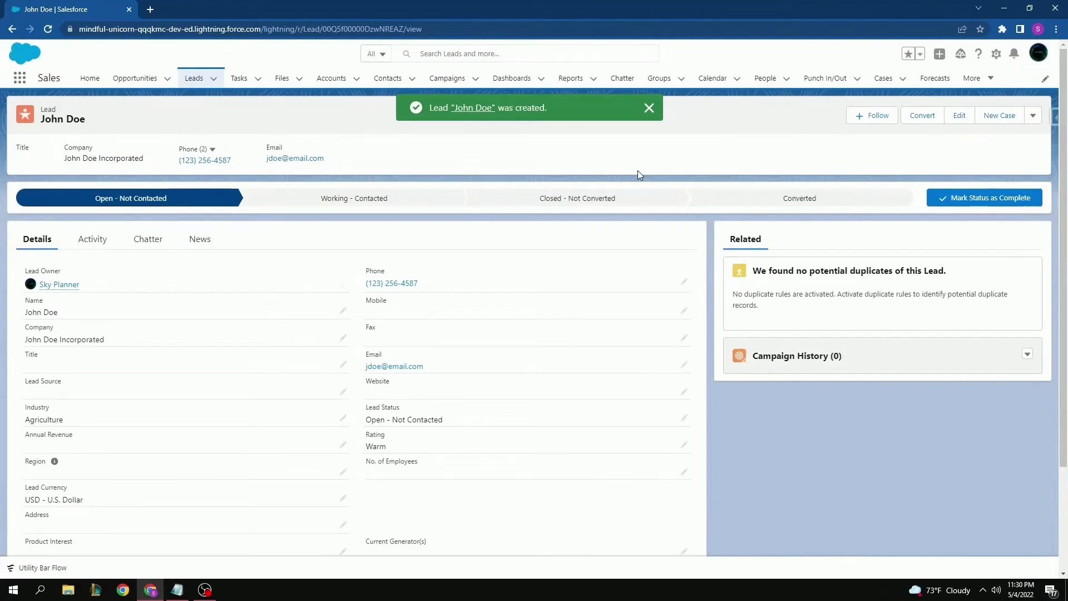
Dismiss the lead-created toast and launch Convert for the John Doe lead.
left_click(648, 108)
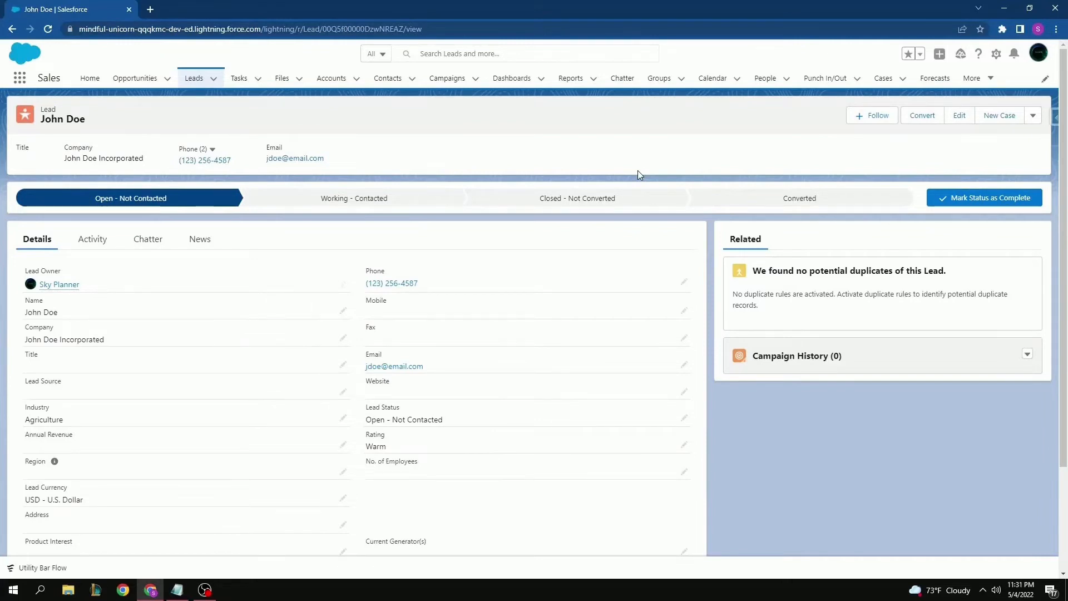
mouse_move(635, 248)
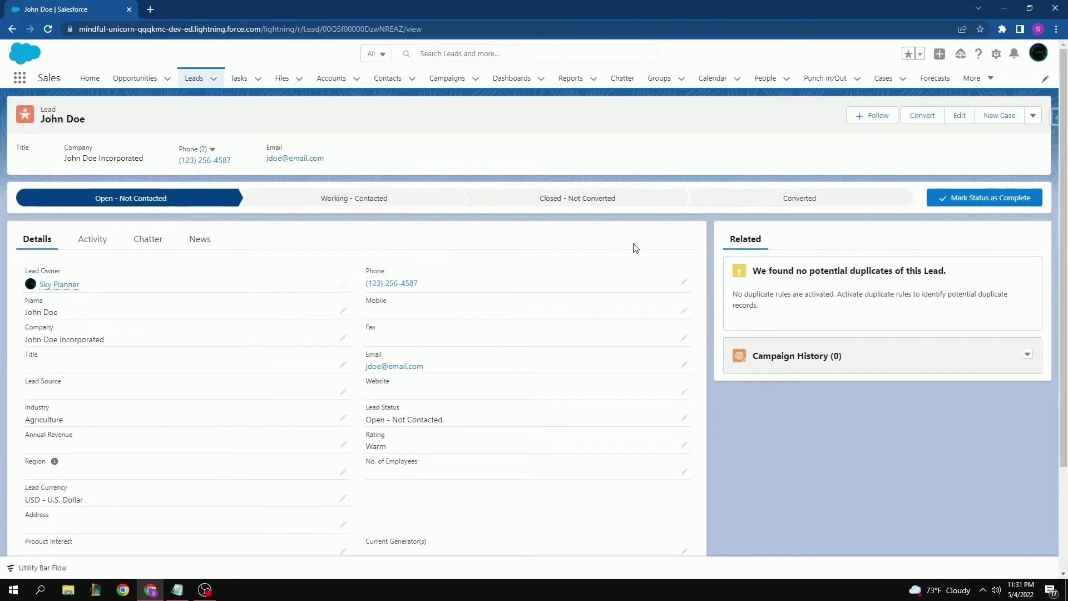
mouse_move(390, 244)
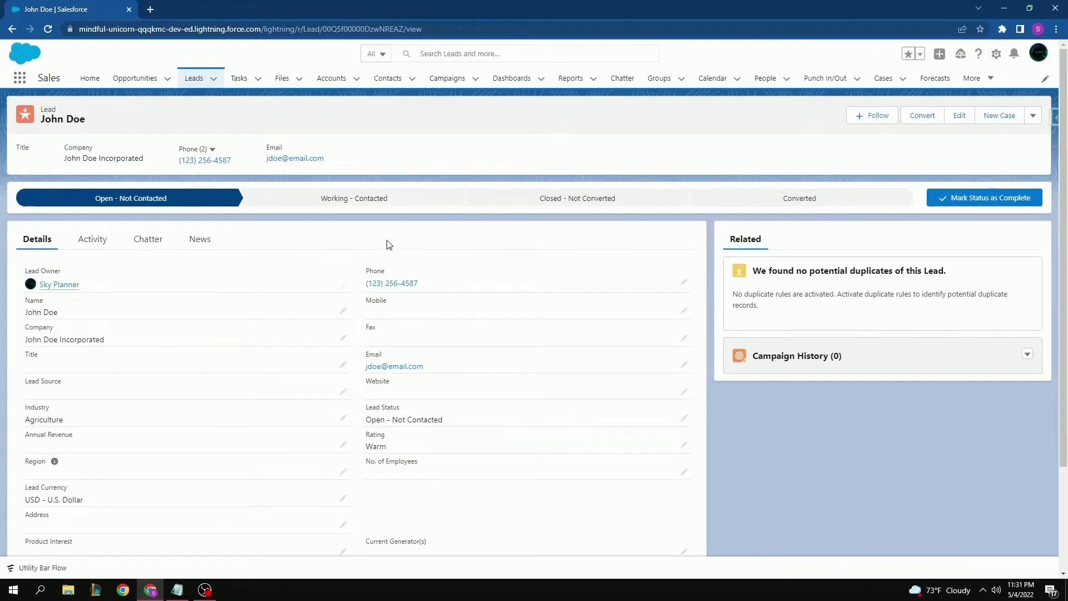
mouse_move(35, 245)
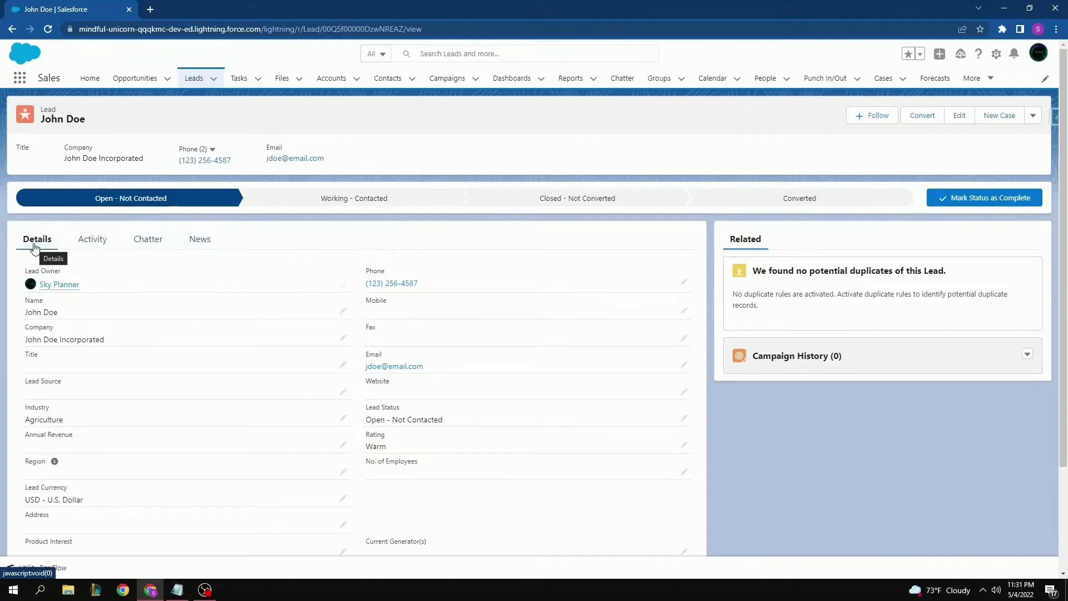
mouse_move(342, 251)
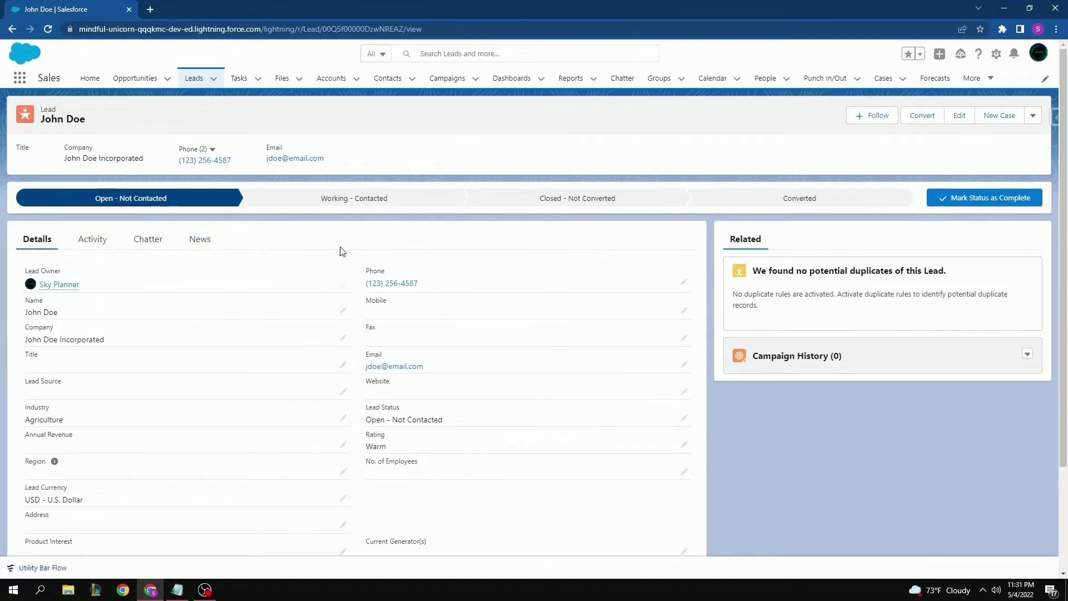
mouse_move(347, 248)
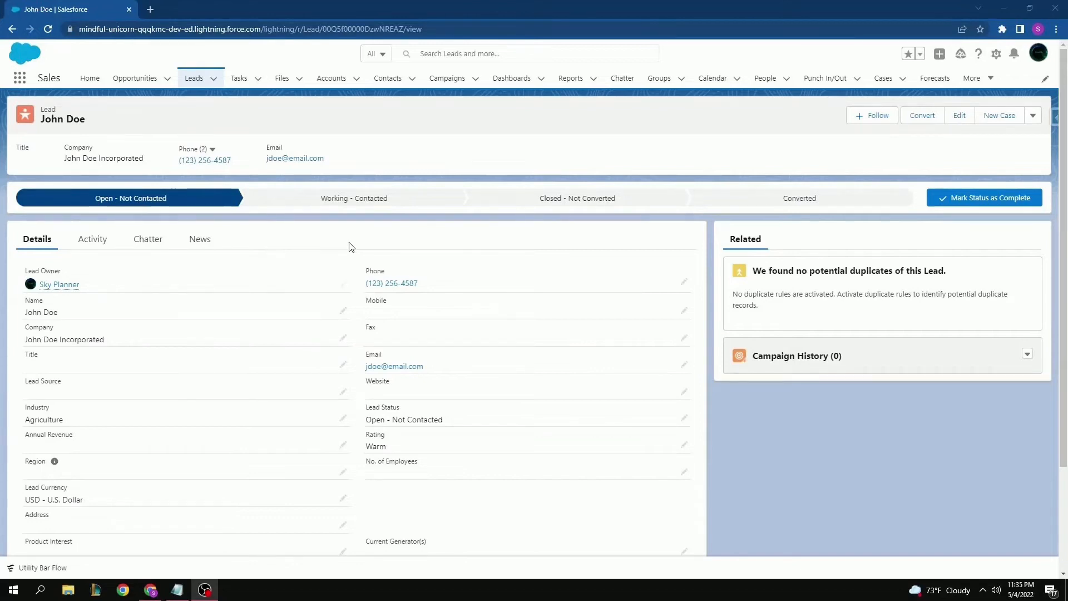
left_click(922, 114)
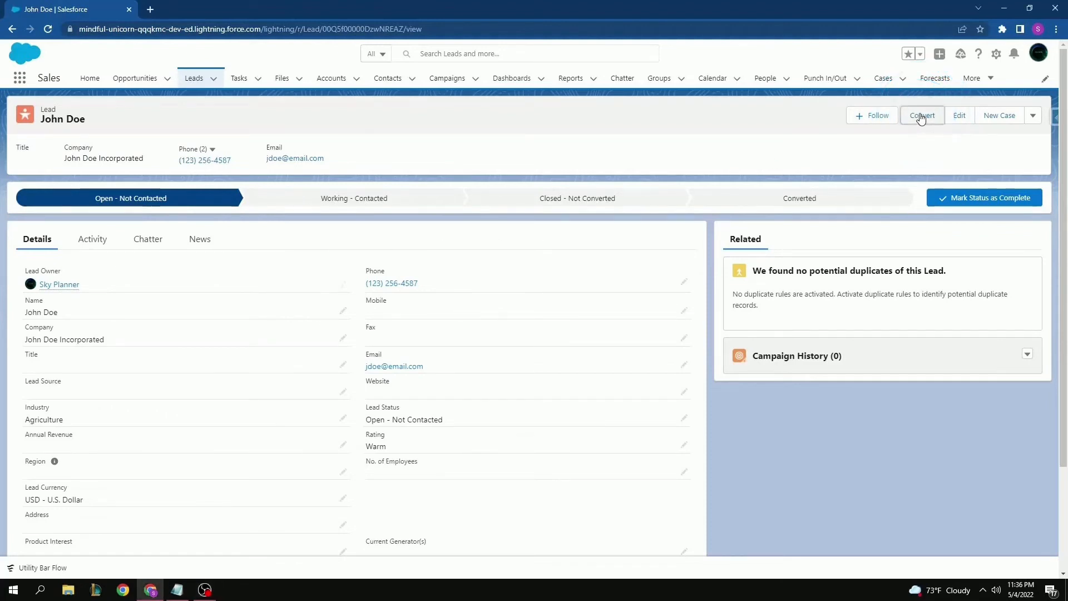
left_click(922, 115)
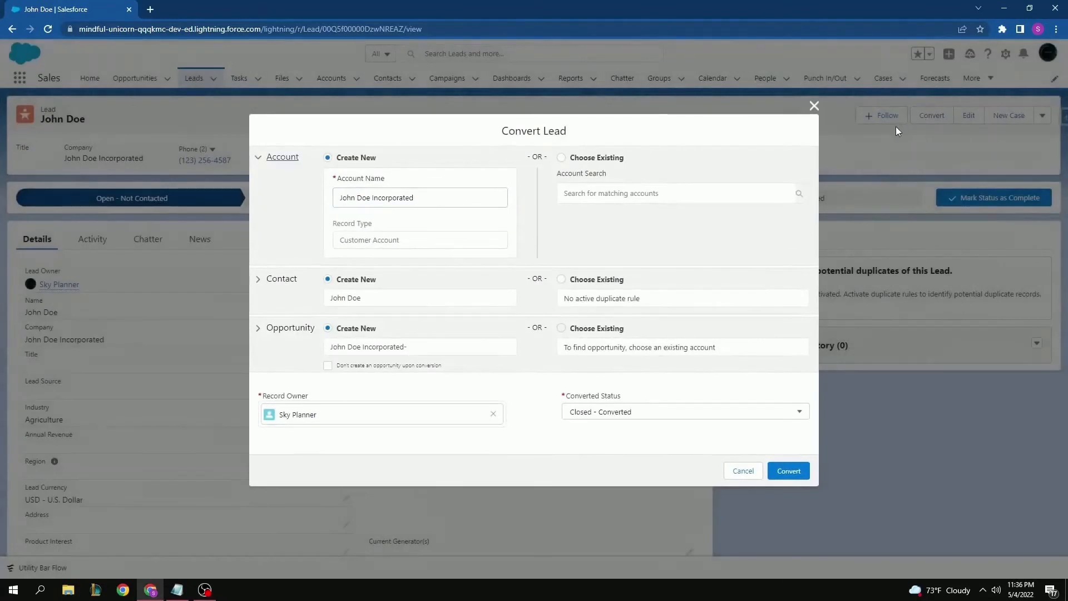
mouse_move(578, 229)
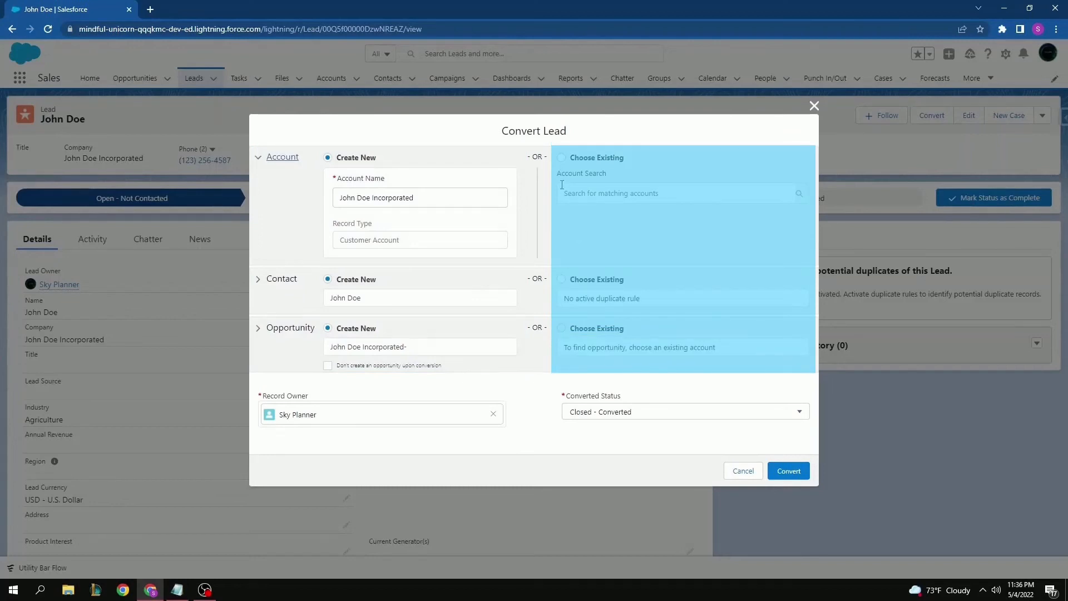
left_click(560, 158)
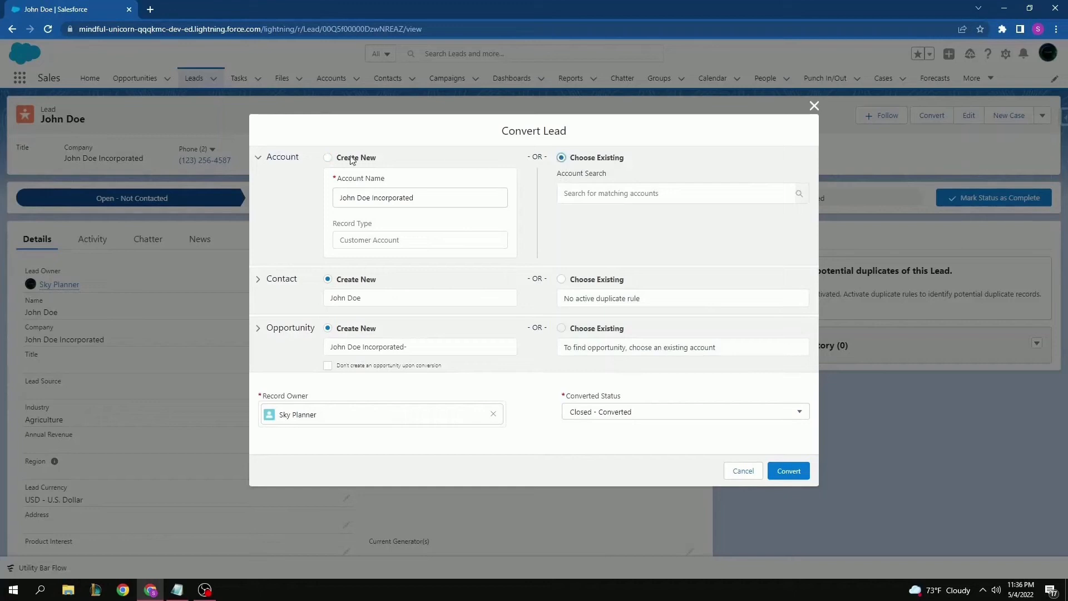
left_click(327, 158)
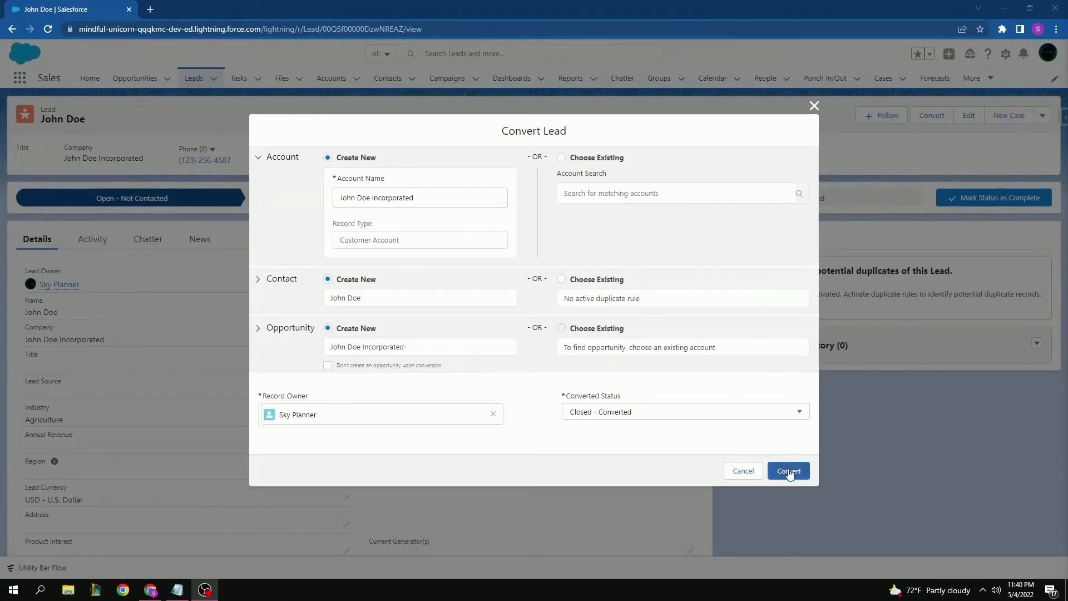
Confirm the conversion creating a new account, contact and opportunity for John Doe.
left_click(788, 471)
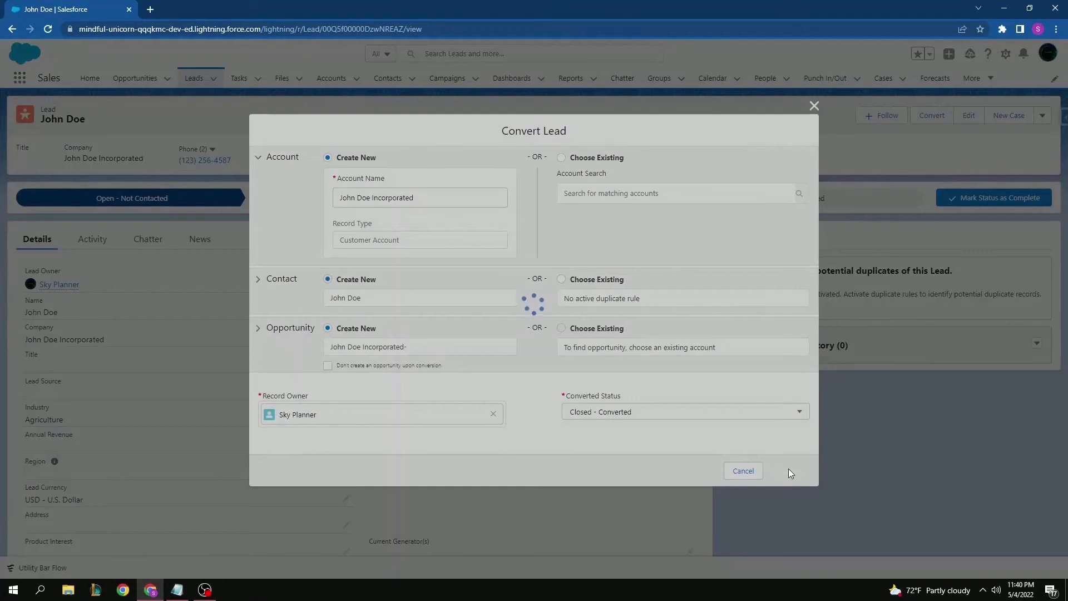
mouse_move(770, 396)
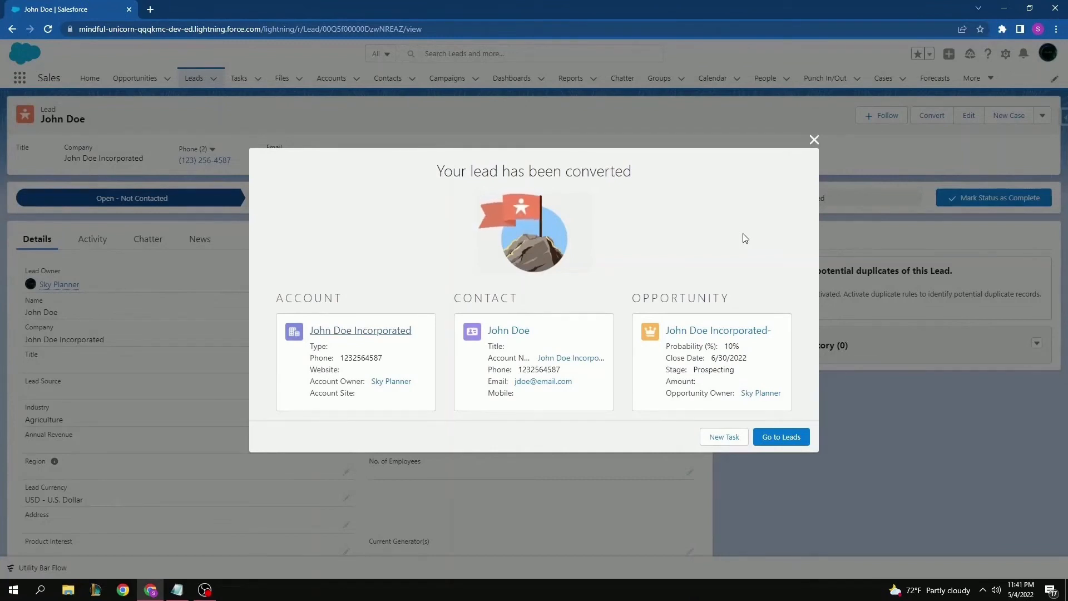
mouse_move(724, 237)
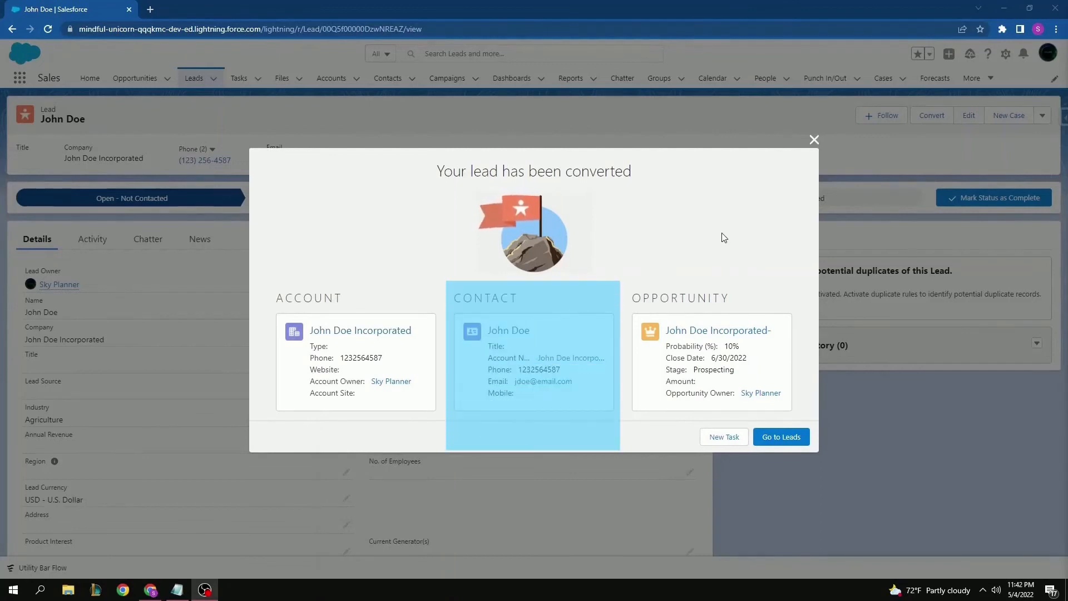
mouse_move(655, 259)
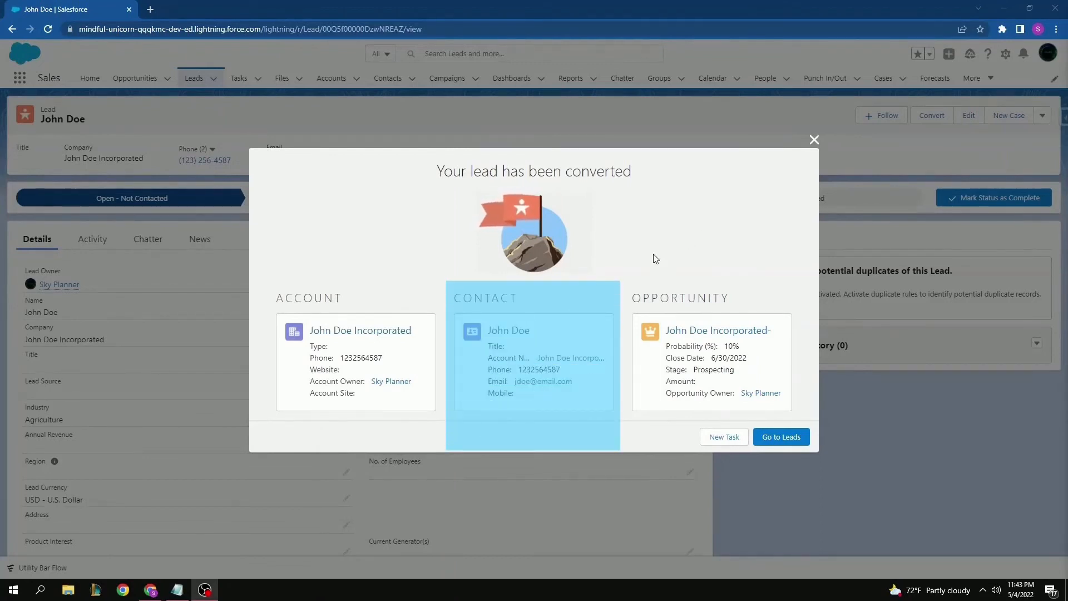
Open the new John Doe contact linked to John Doe Incorporated from the confirmation.
left_click(508, 330)
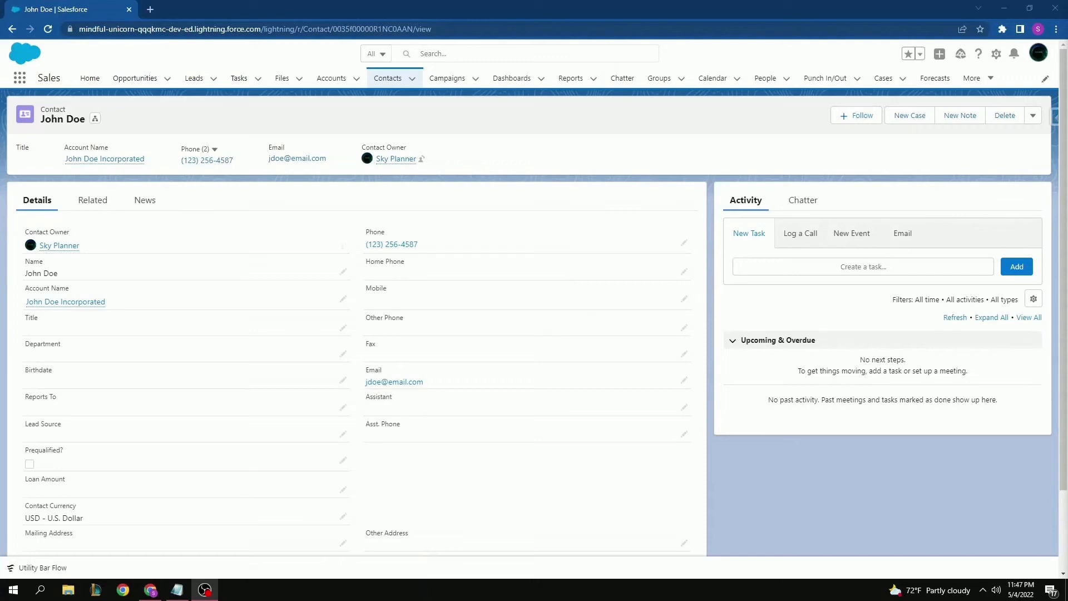
mouse_move(512, 225)
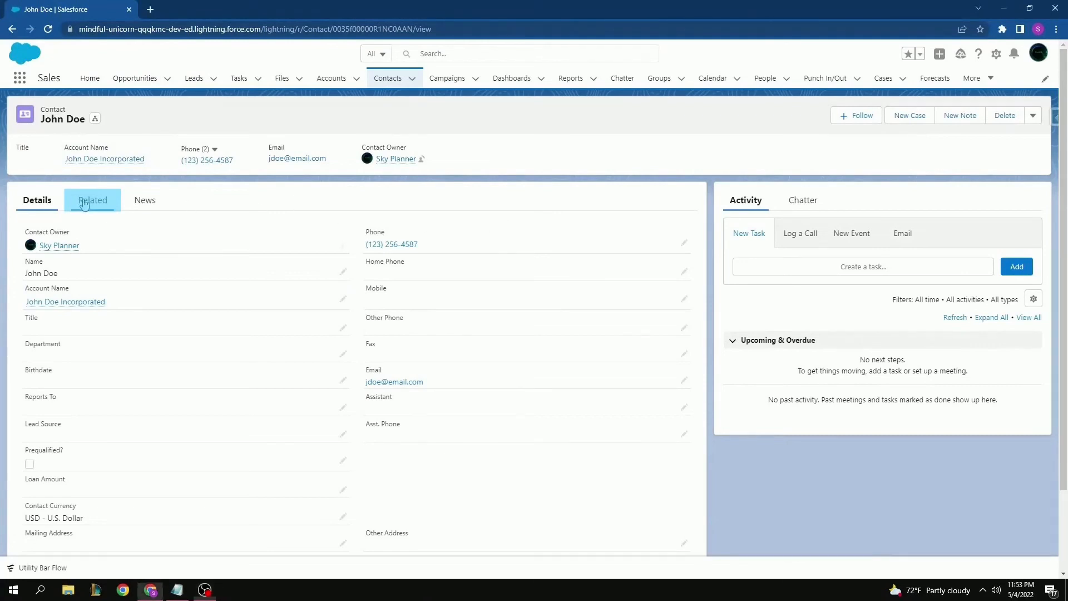
Show the contact's Related records, including the John Doe Incorporated opportunity at Prospecting.
left_click(93, 201)
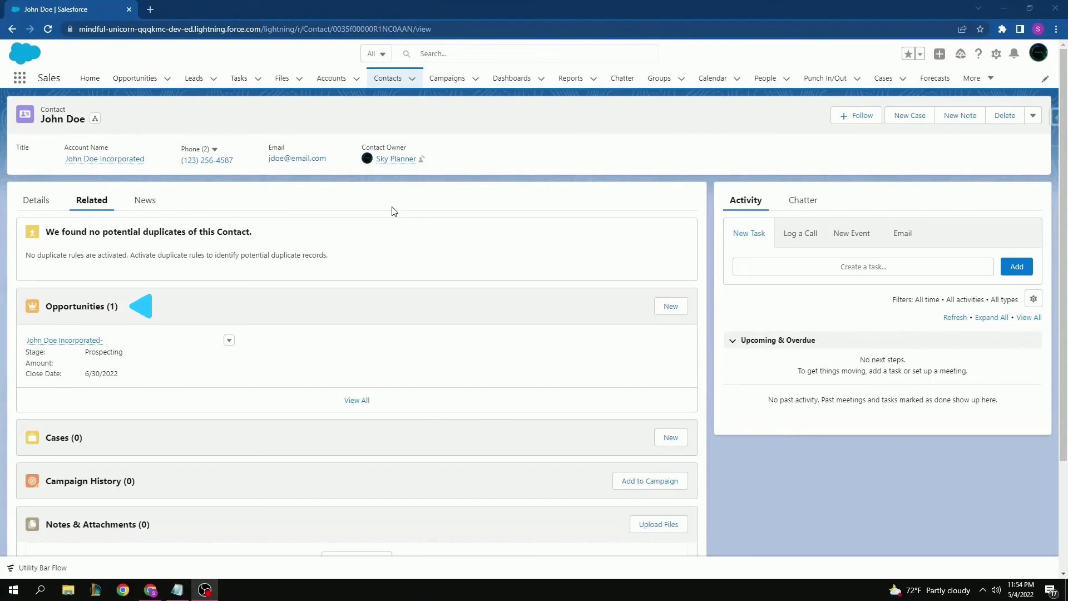
mouse_move(158, 481)
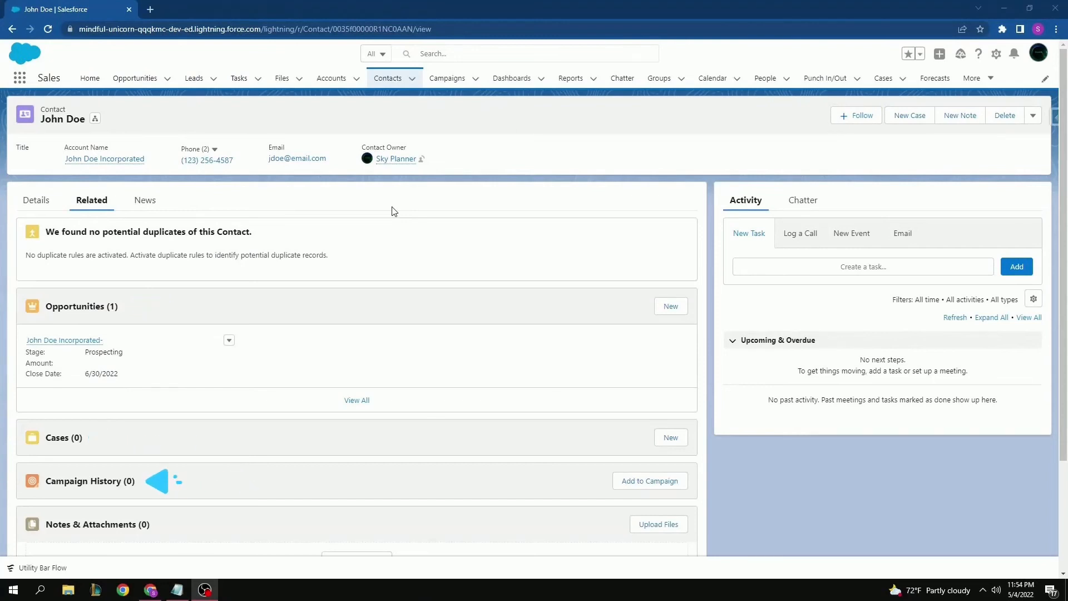